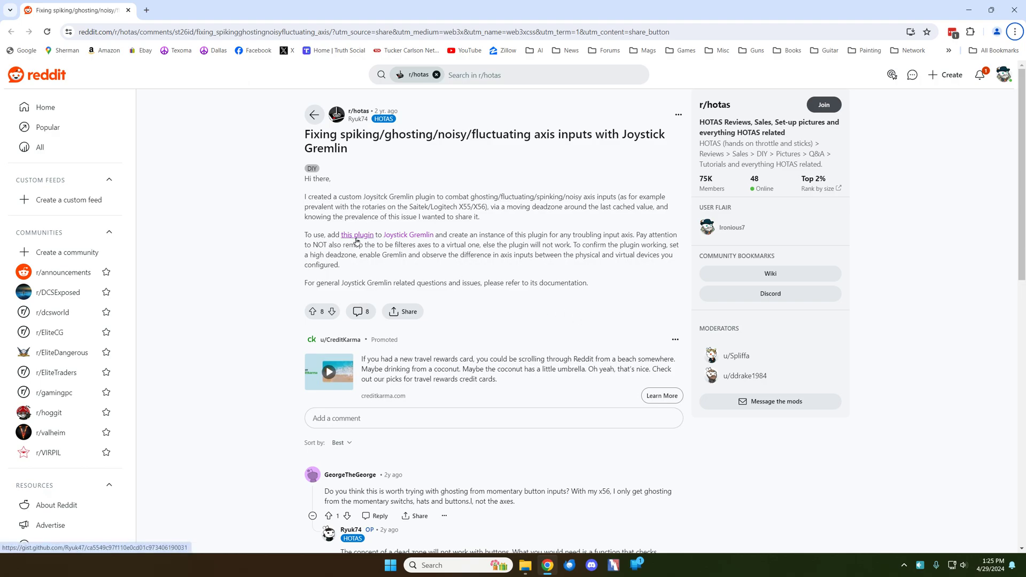
pyautogui.moveTo(284, 149)
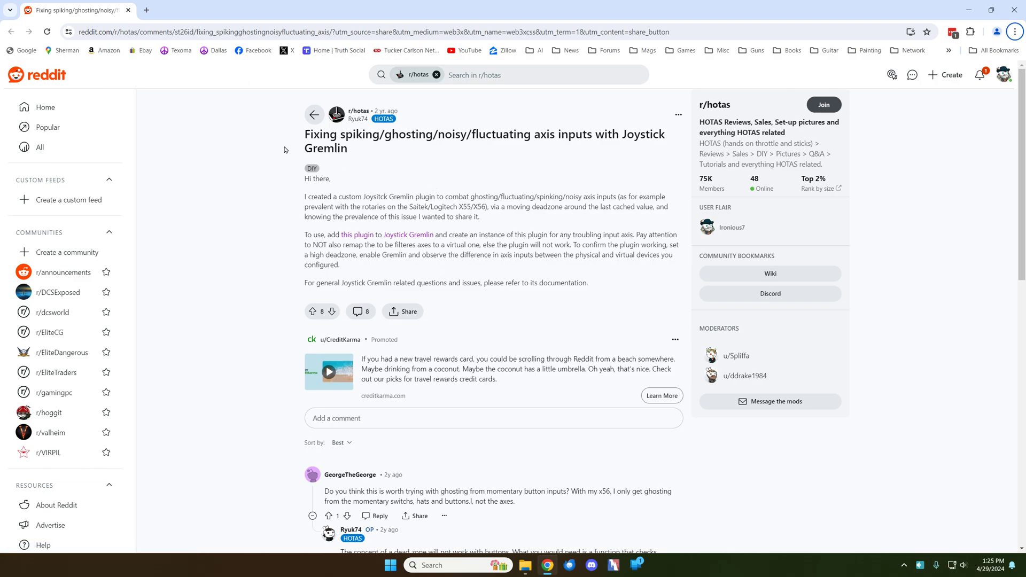
pyautogui.moveTo(501, 171)
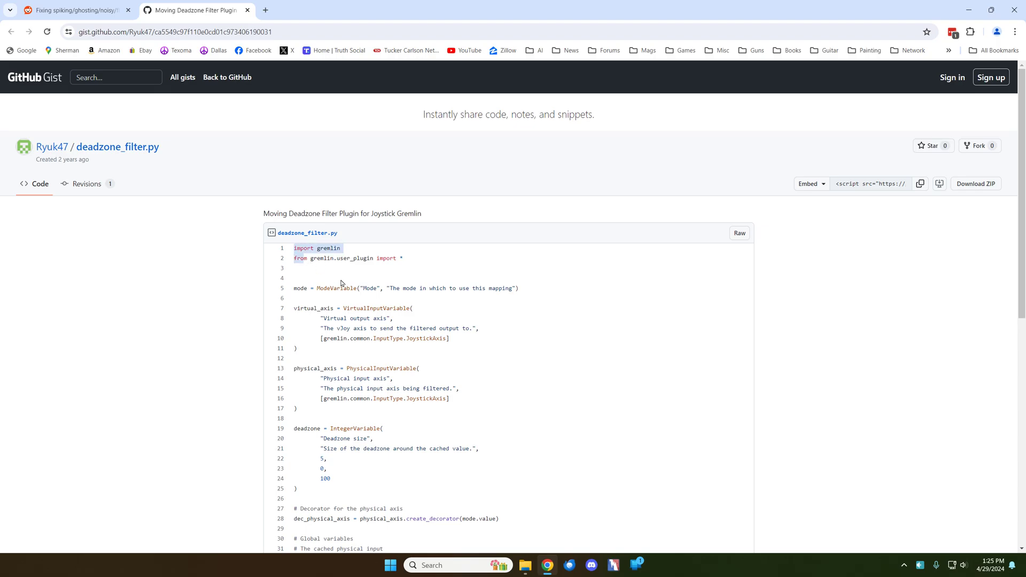
# Scroll through the deadzone_filter.py gist code, then return to the Reddit post tab.
pyautogui.scroll(-3)
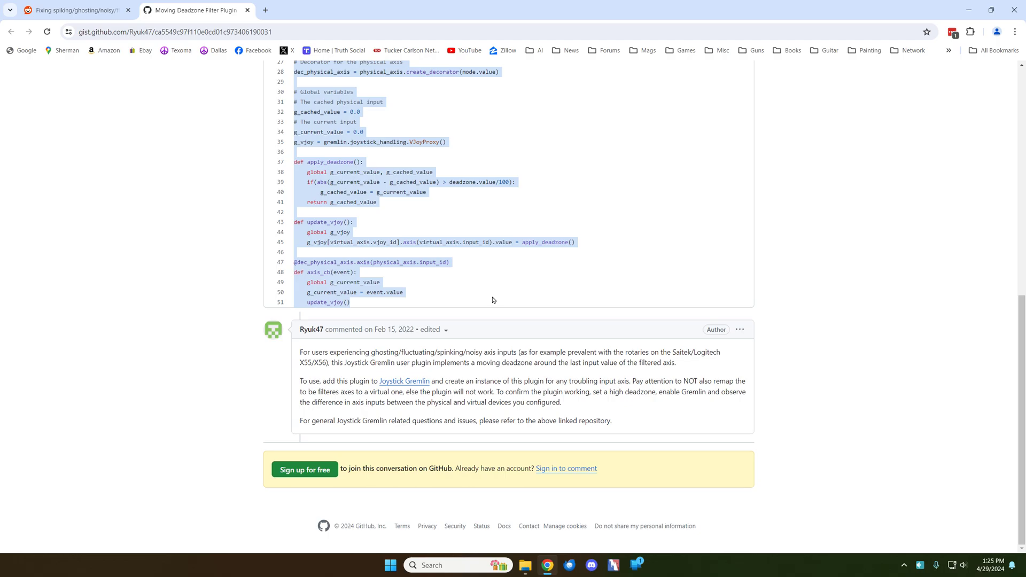
pyautogui.click(72, 10)
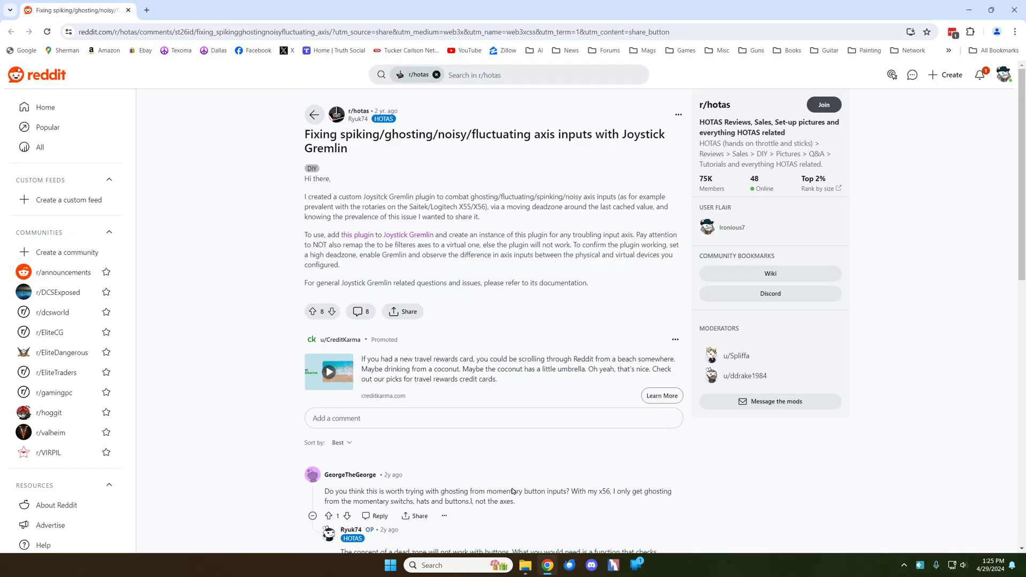
pyautogui.moveTo(450, 565)
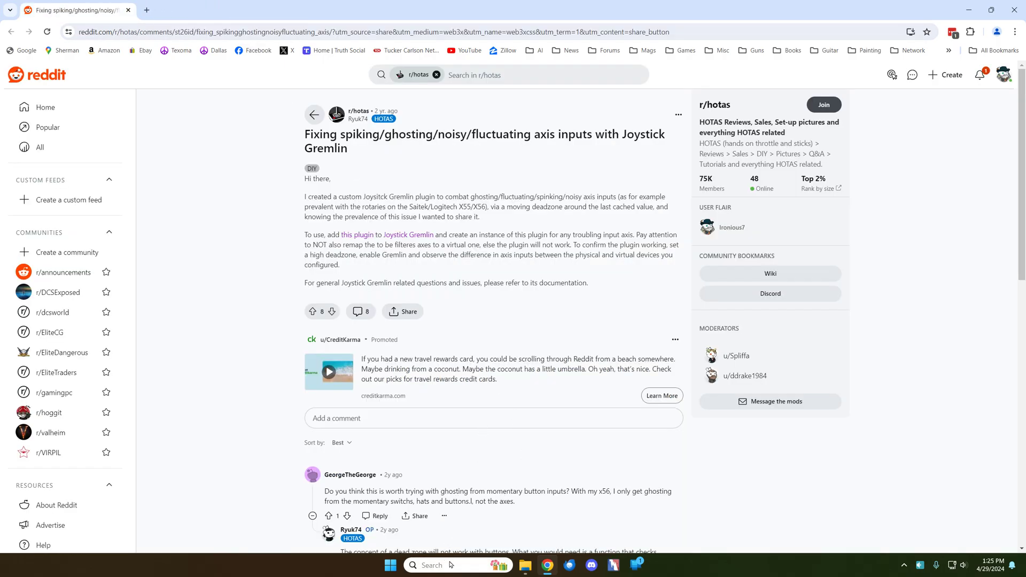
pyautogui.write('not')
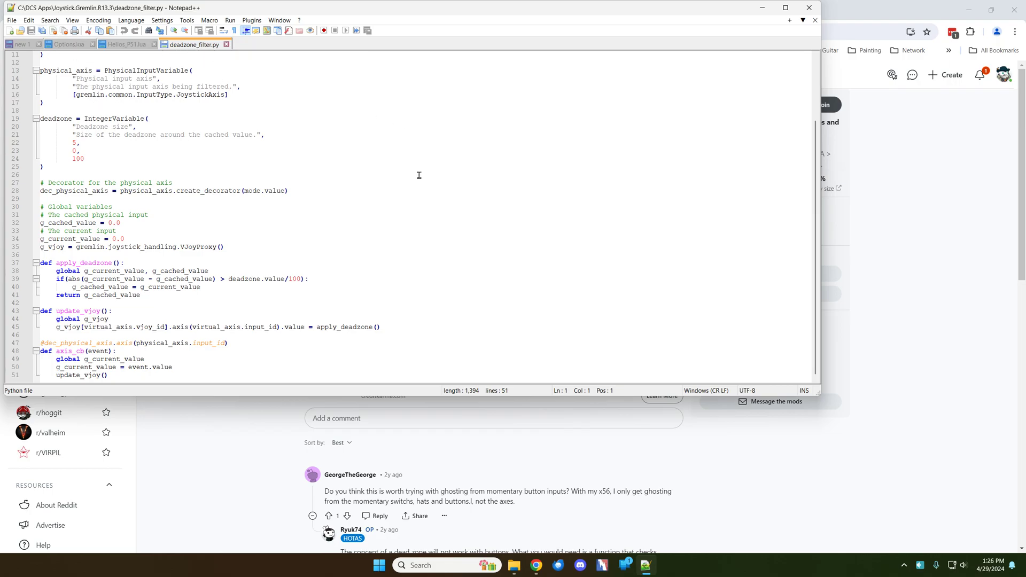
pyautogui.moveTo(436, 223)
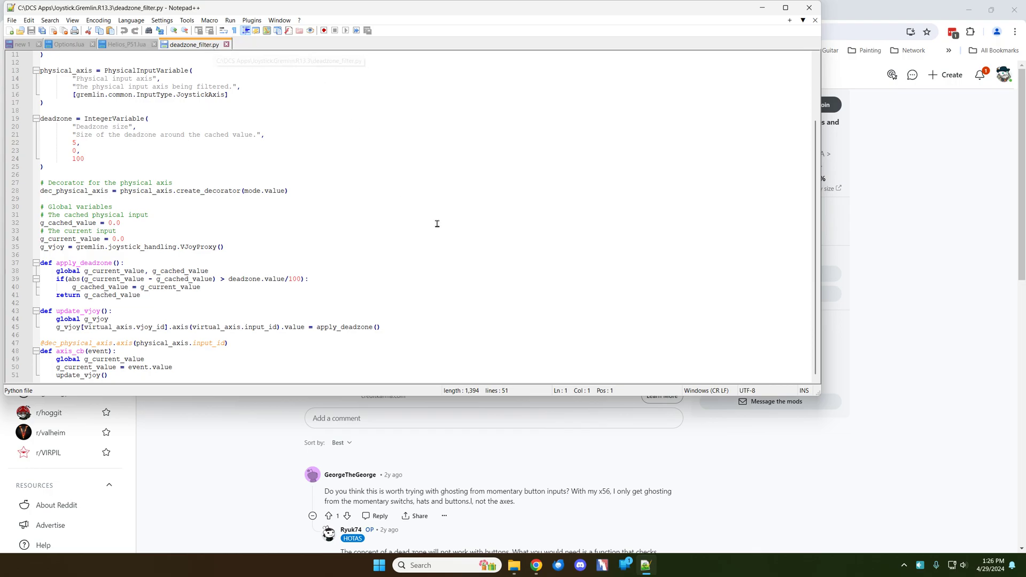
pyautogui.moveTo(758, 88)
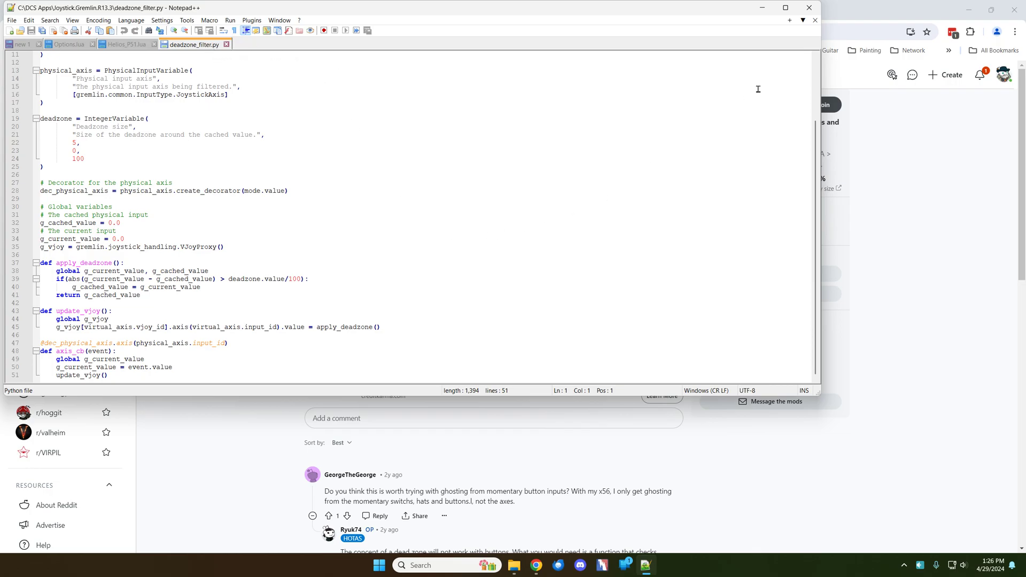
pyautogui.moveTo(810, 8)
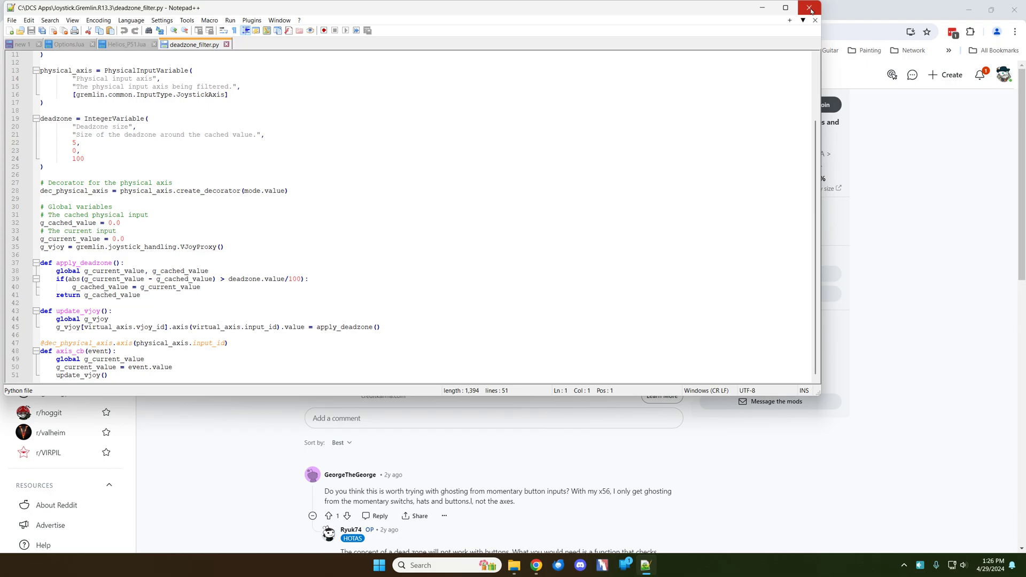
pyautogui.click(810, 7)
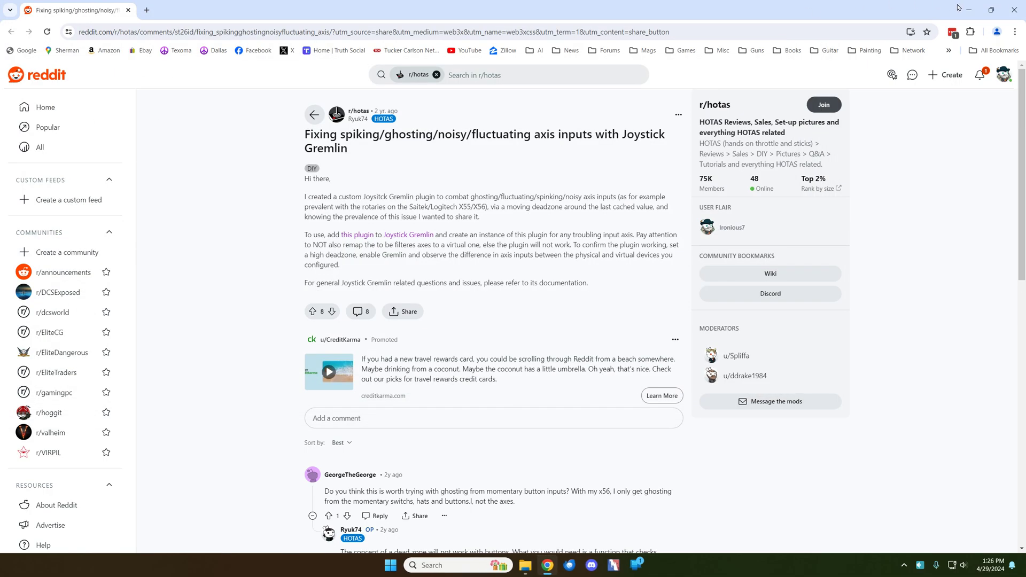
# Browse into the inner Joystick.Gremlin.R13.3 folder and select joystick_gremlin.exe.
pyautogui.click(525, 570)
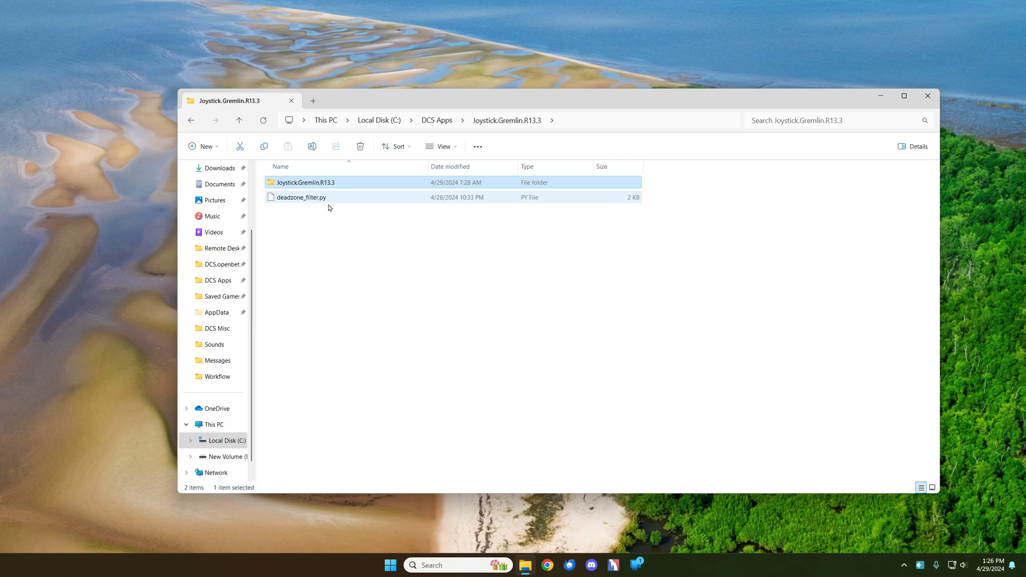
pyautogui.click(304, 182)
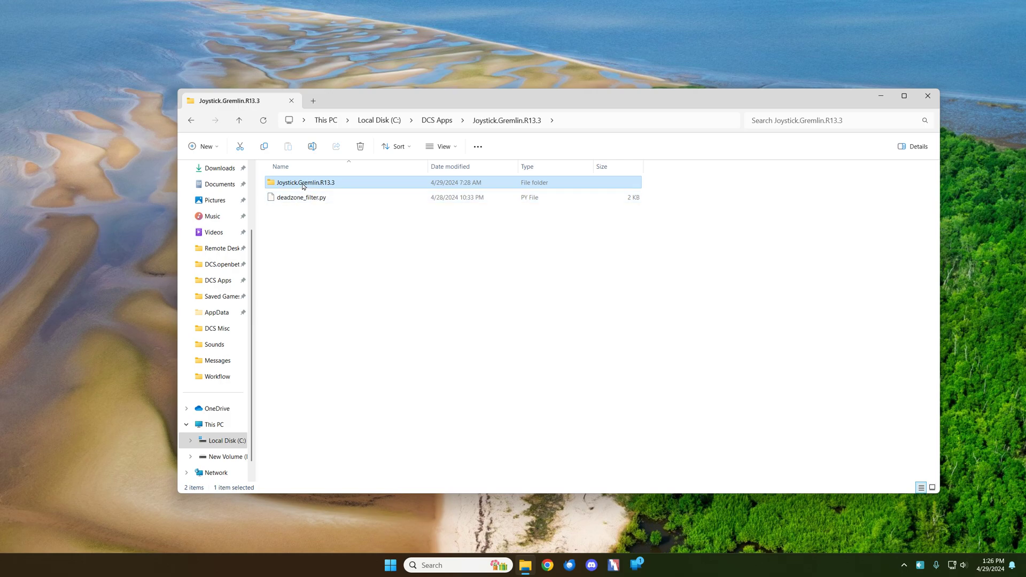
pyautogui.doubleClick(306, 182)
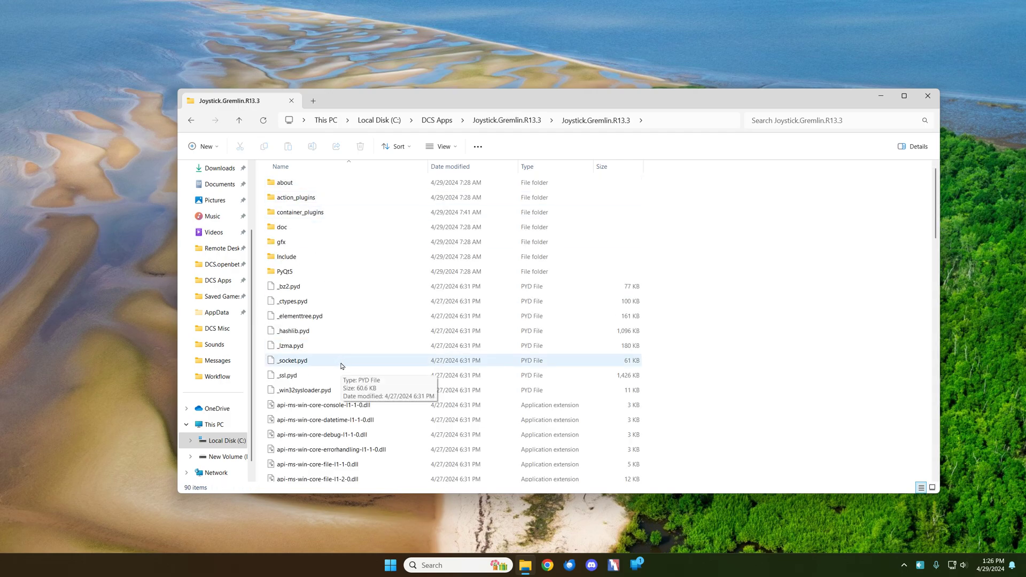
pyautogui.scroll(-3)
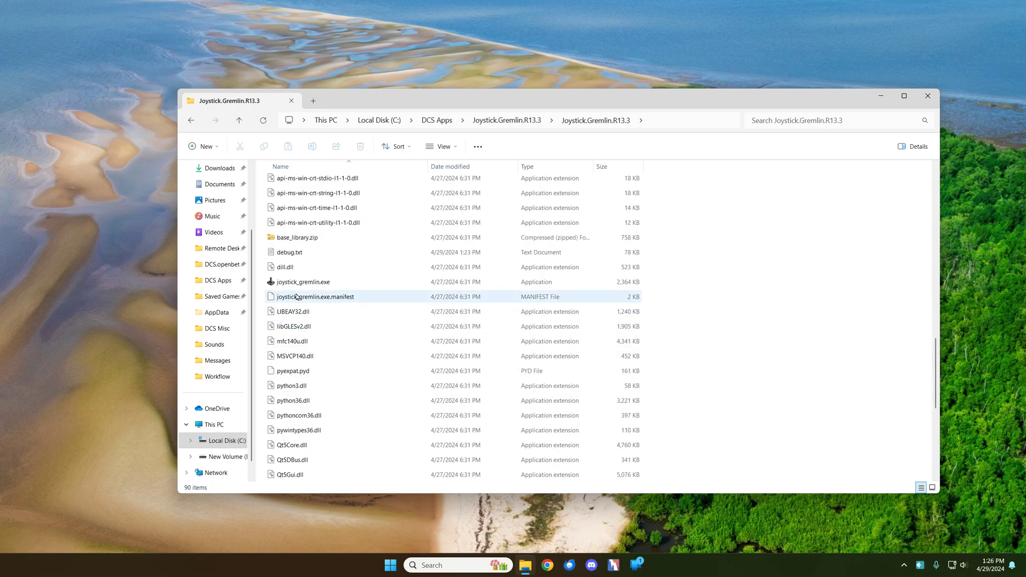
pyautogui.click(303, 281)
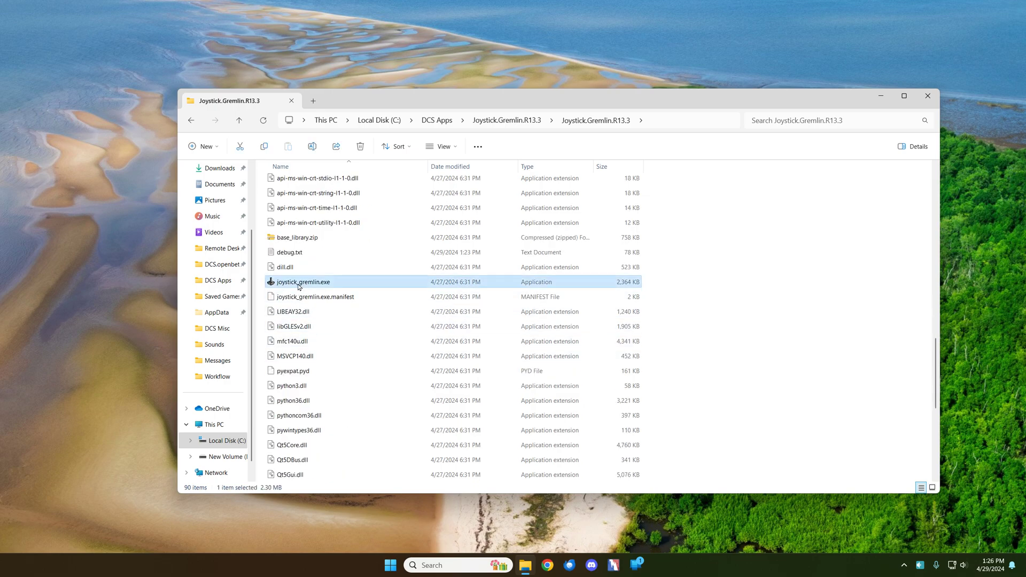
# Launch Joystick Gremlin, view the Xbox One controller's Y Axis, then switch to the Plugins tab.
pyautogui.doubleClick(303, 281)
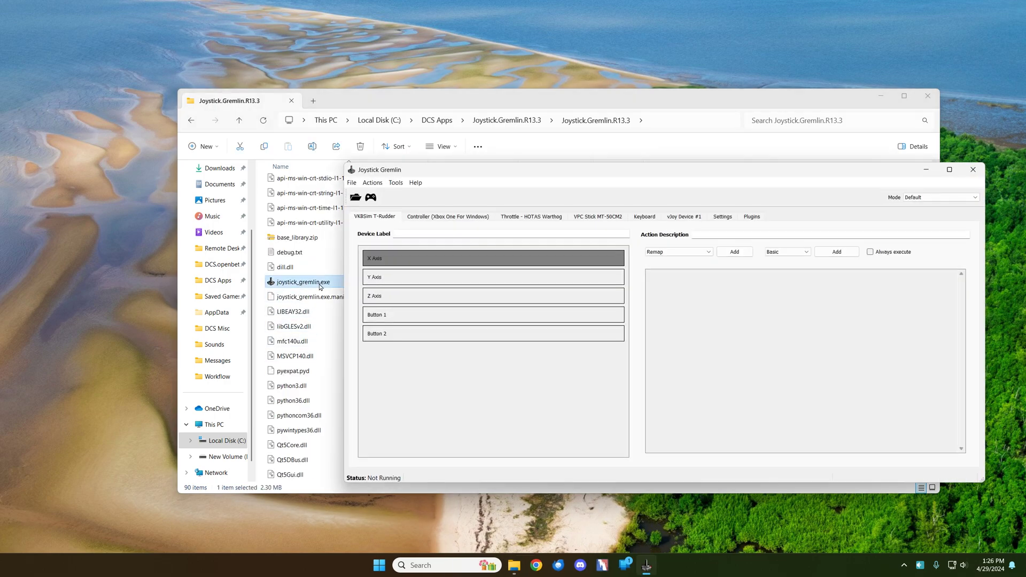
pyautogui.moveTo(663, 243)
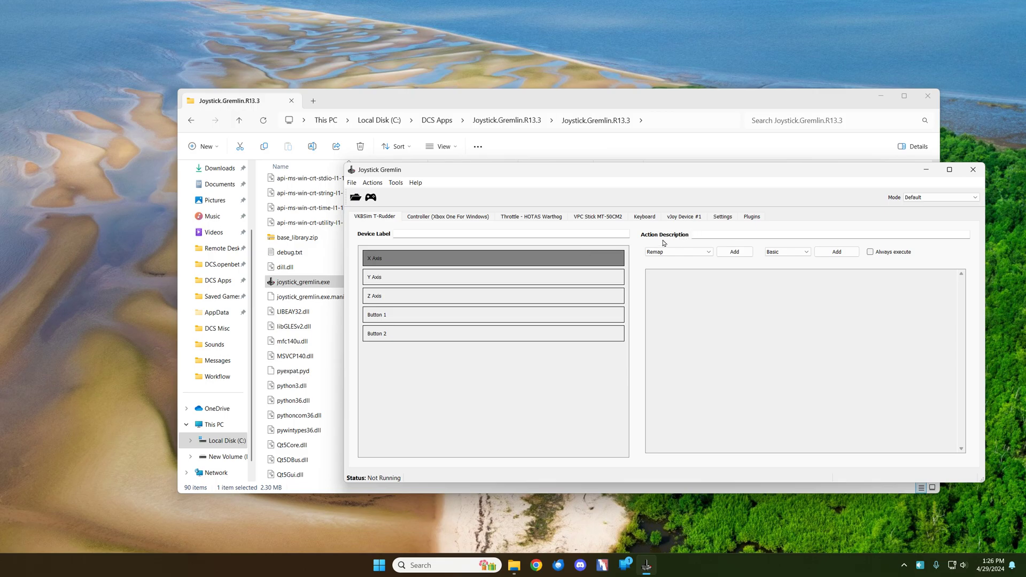
pyautogui.moveTo(620, 265)
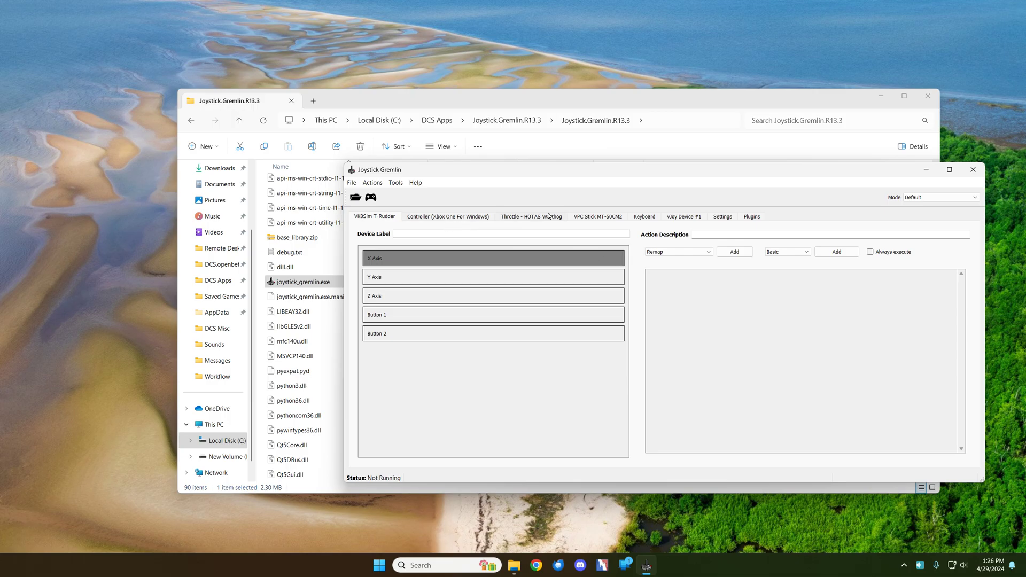
pyautogui.moveTo(549, 217)
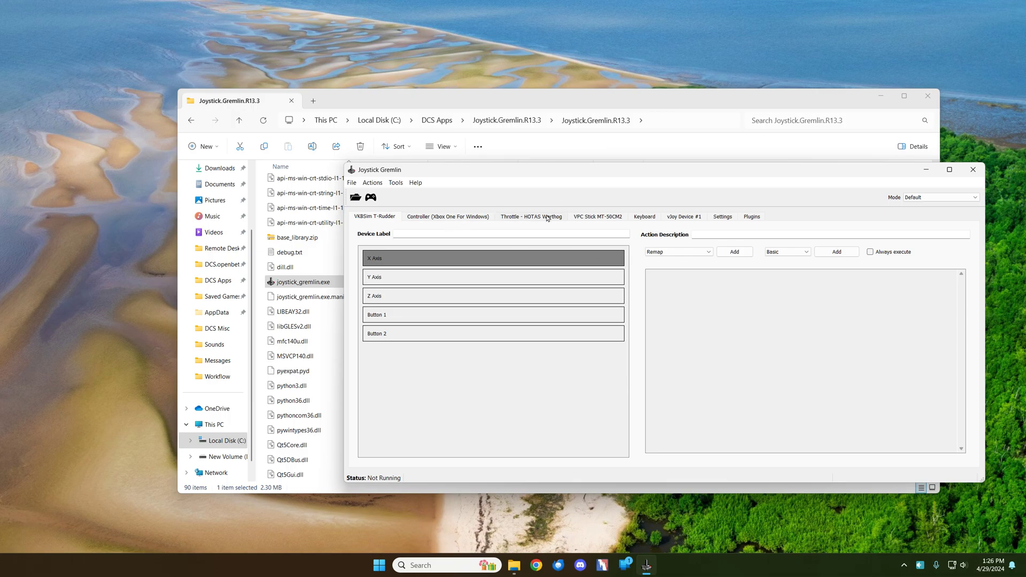
pyautogui.click(532, 217)
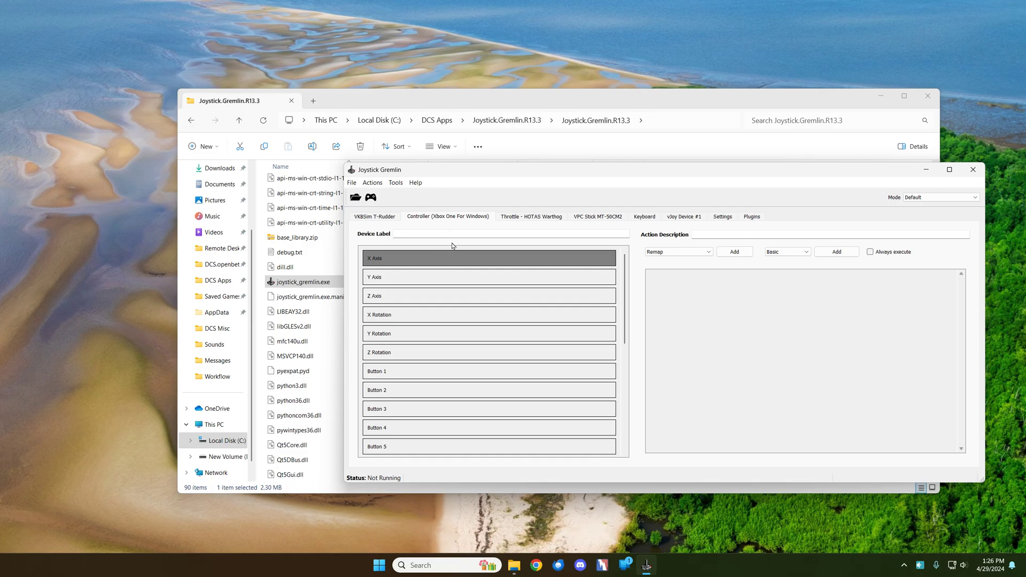
pyautogui.click(489, 276)
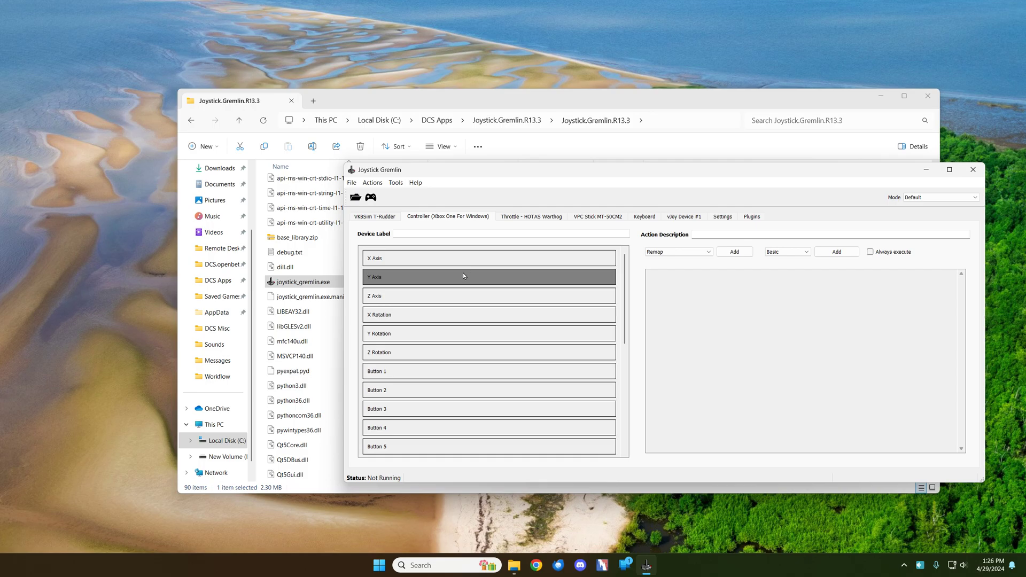
pyautogui.moveTo(481, 279)
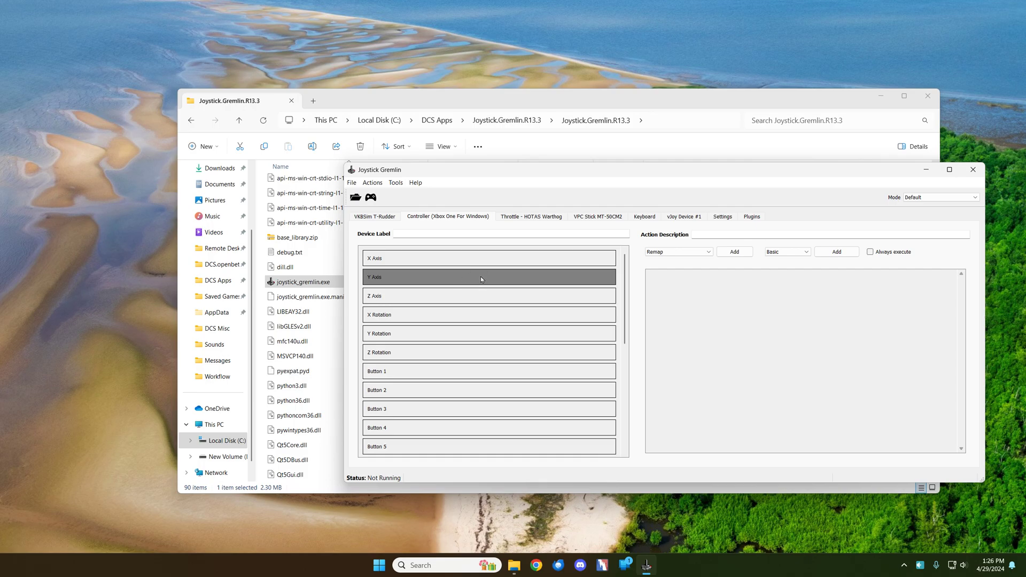
pyautogui.click(752, 217)
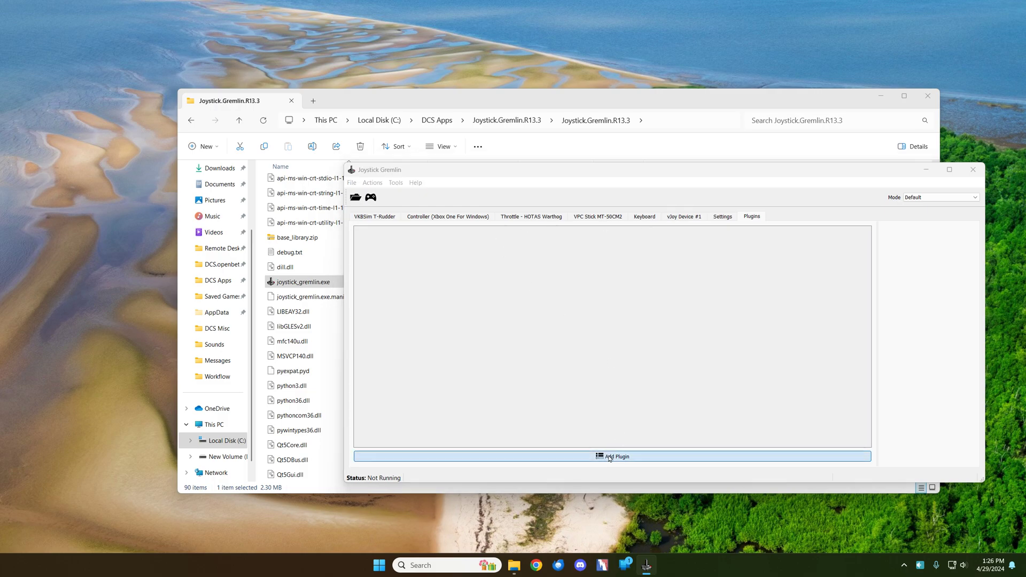
# Add the deadzone_filter.py plugin from the Joystick.Gremlin.R13.3 folder to the profile.
pyautogui.click(612, 456)
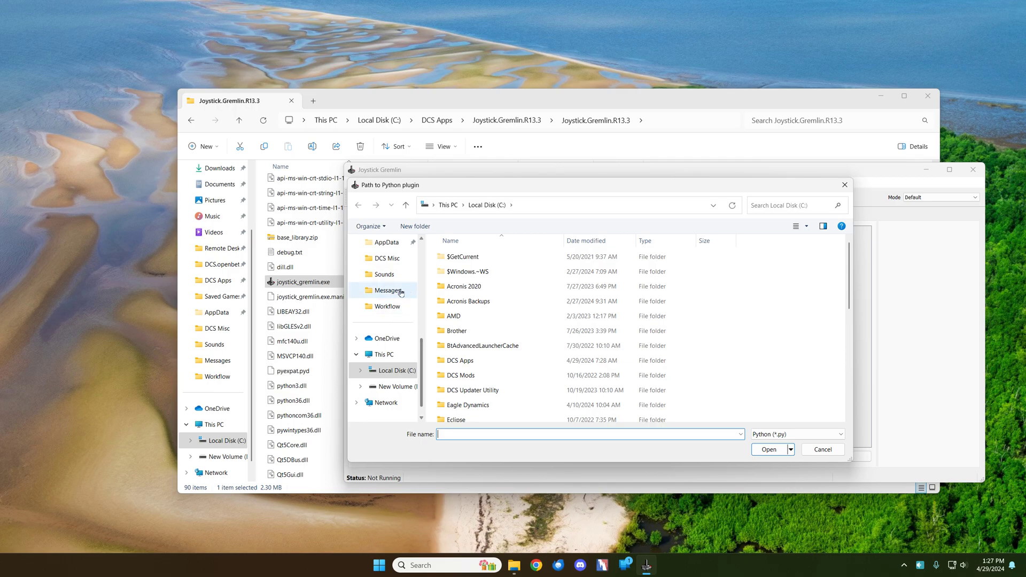
pyautogui.scroll(-3)
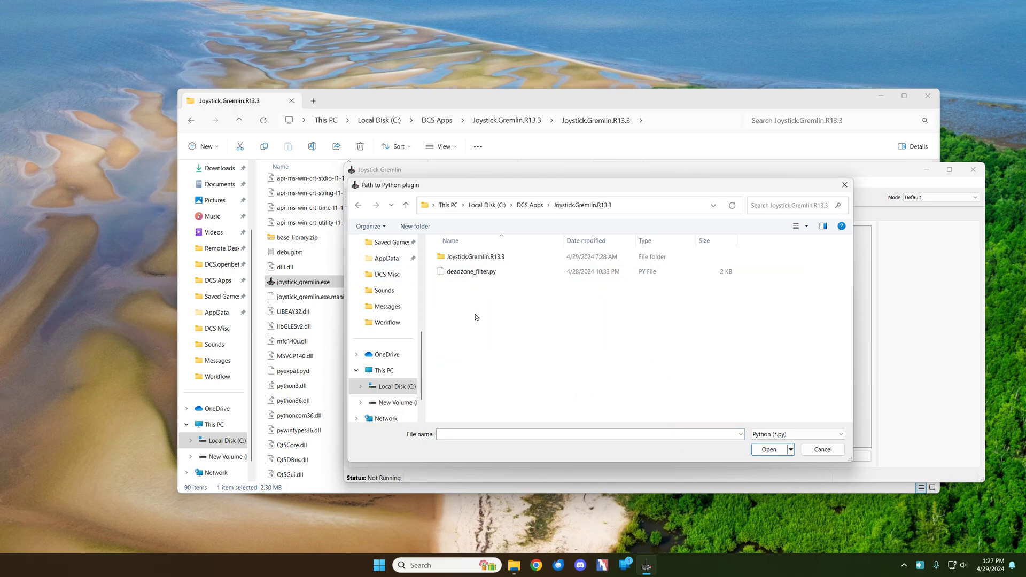
pyautogui.click(472, 270)
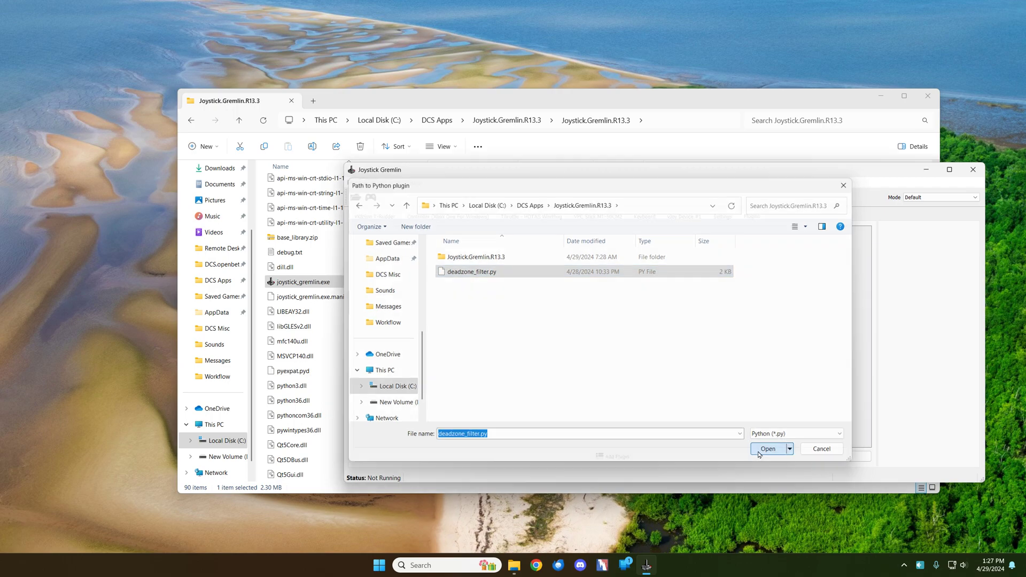
pyautogui.click(768, 448)
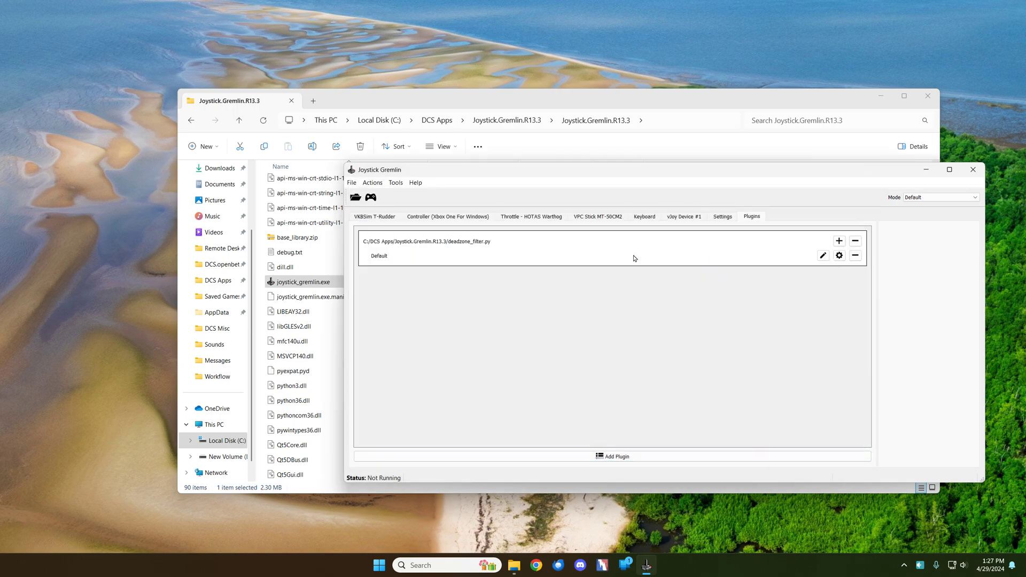
# Configure the plugin instance with the HOTAS Warthog throttle Y axis input and deadzone size 25.
pyautogui.click(840, 255)
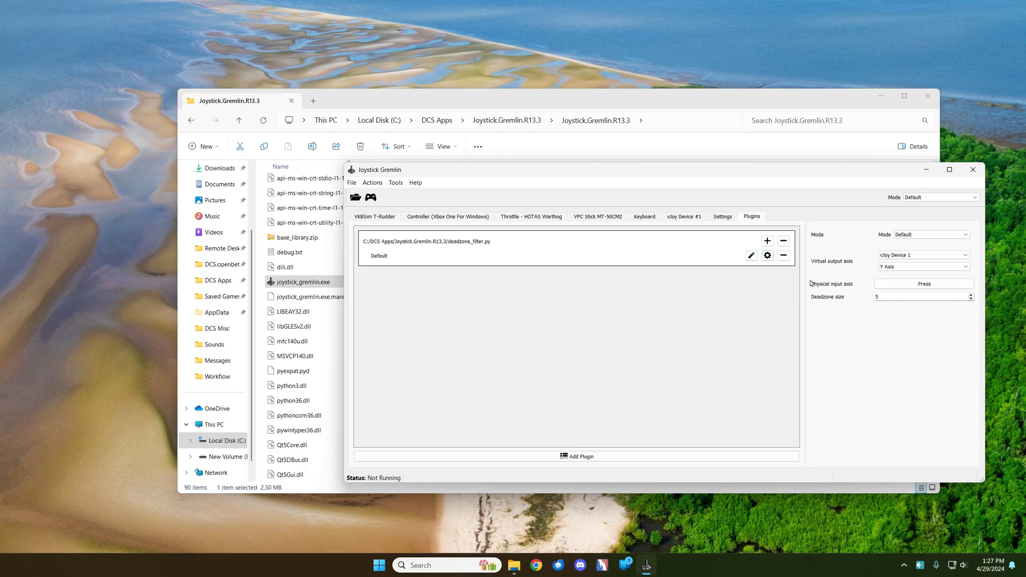
pyautogui.moveTo(831, 284)
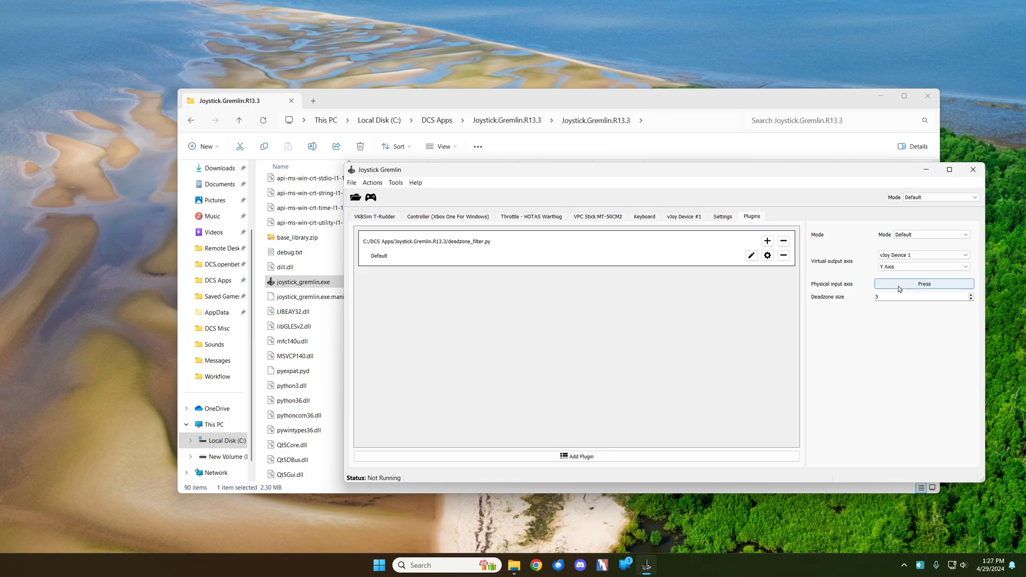
pyautogui.click(924, 283)
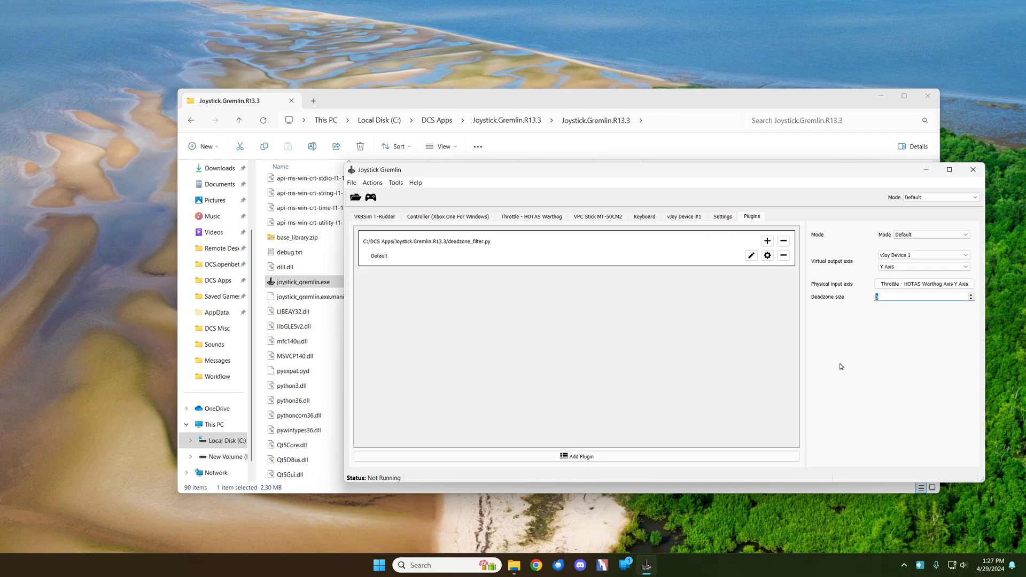
pyautogui.write('25')
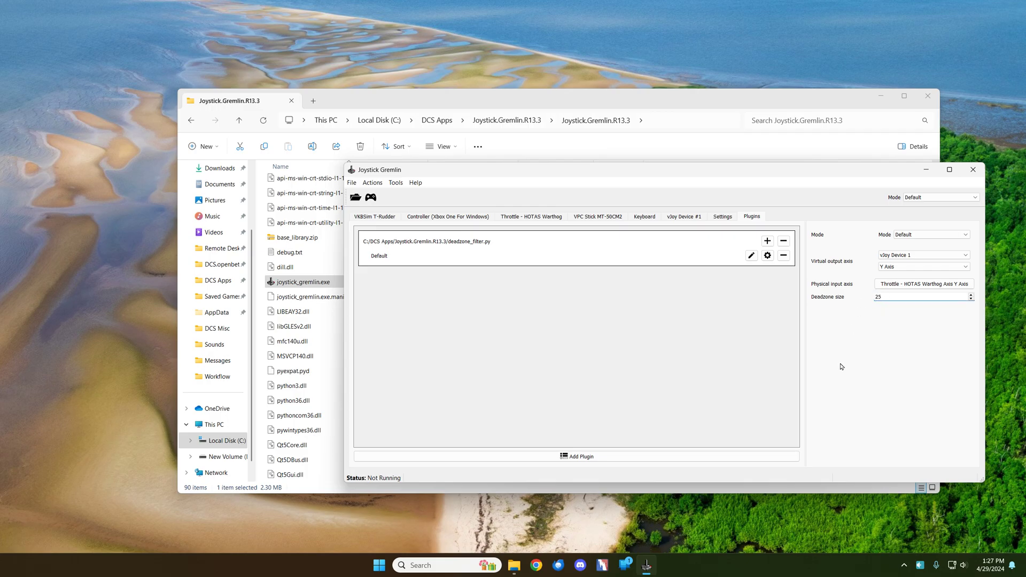
pyautogui.click(919, 296)
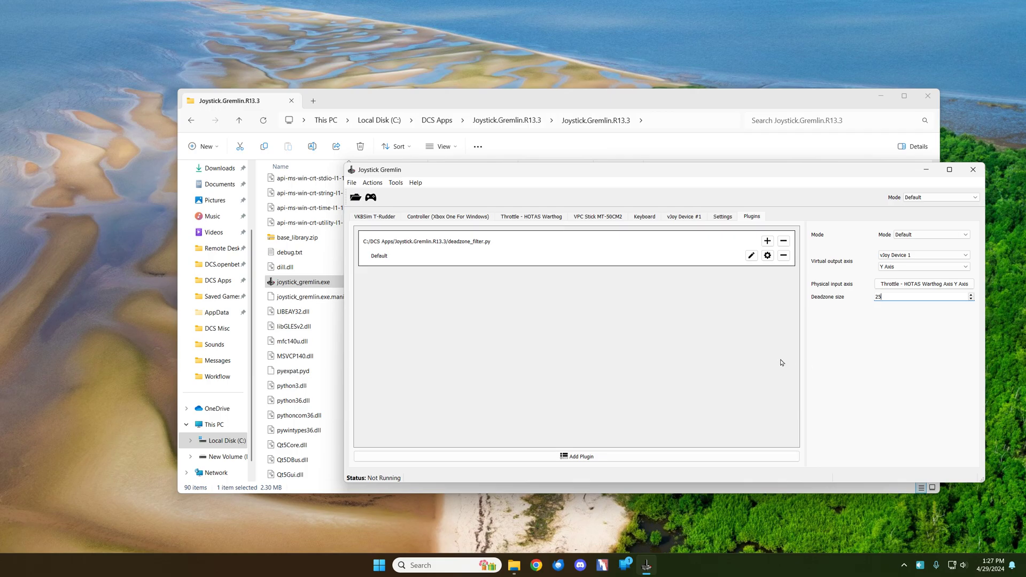
pyautogui.click(352, 182)
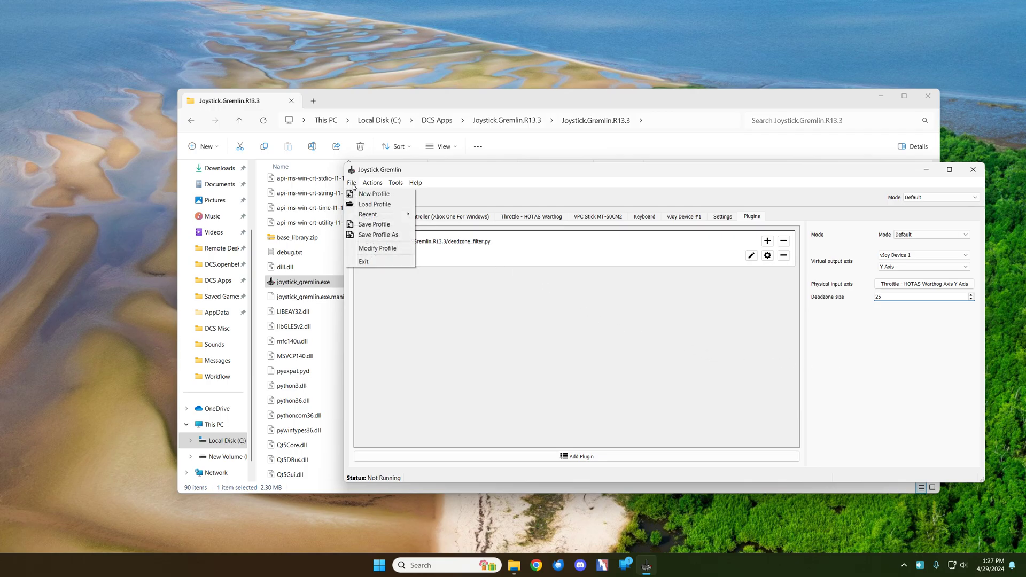
# Save the profile under the new name jitter.xml via Save Profile As.
pyautogui.click(378, 234)
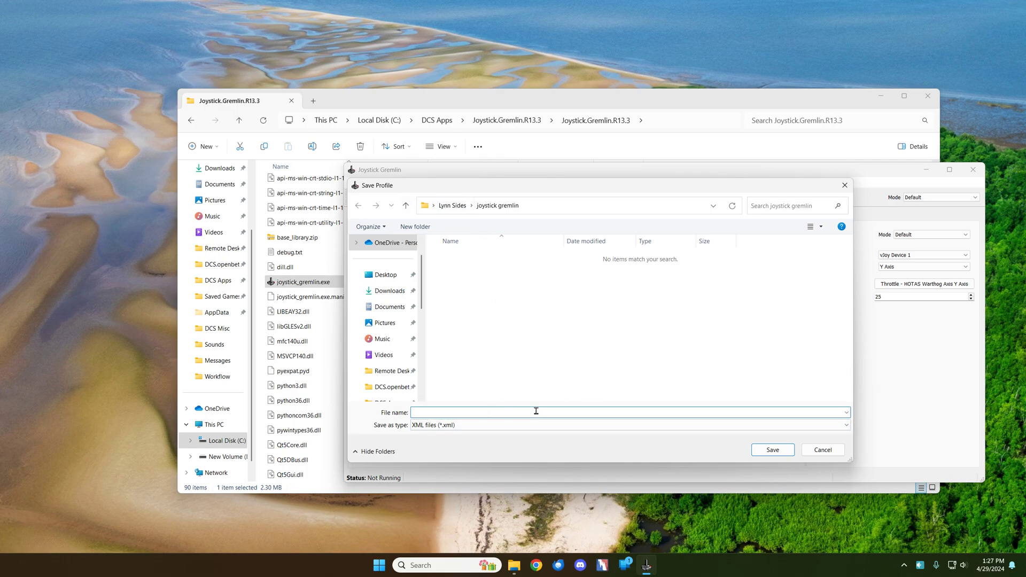
pyautogui.write('jitter')
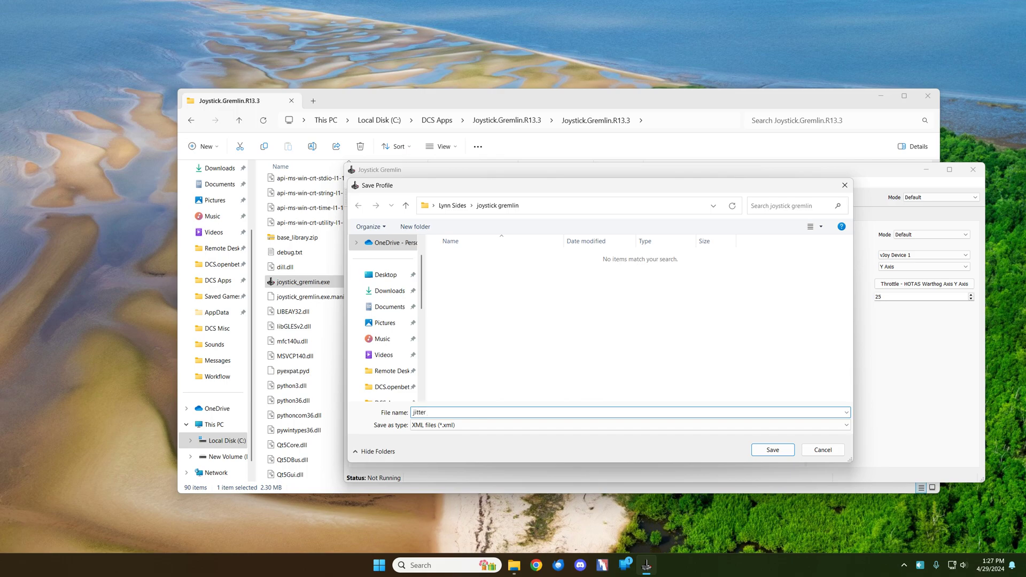
pyautogui.click(772, 450)
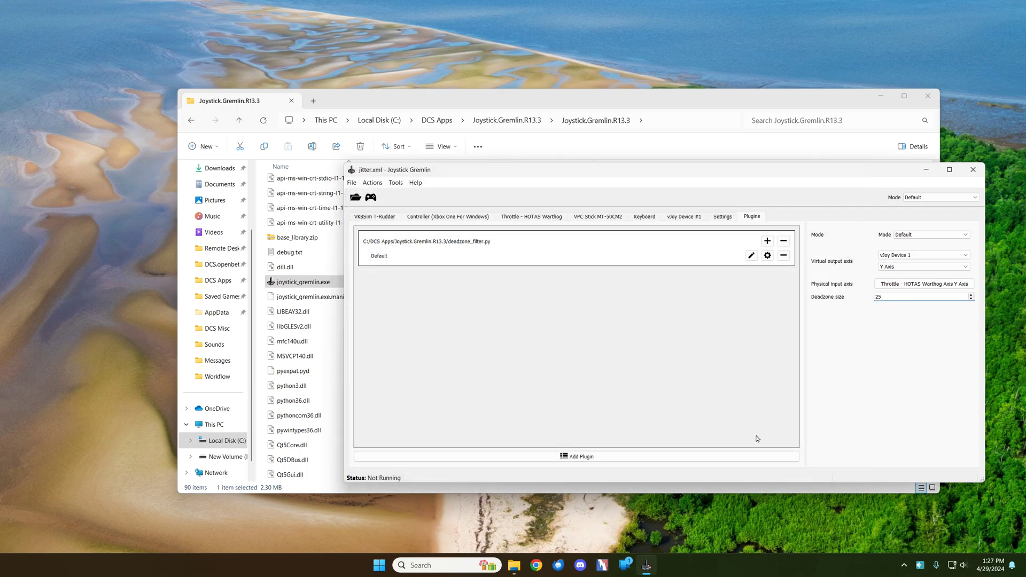
pyautogui.moveTo(461, 559)
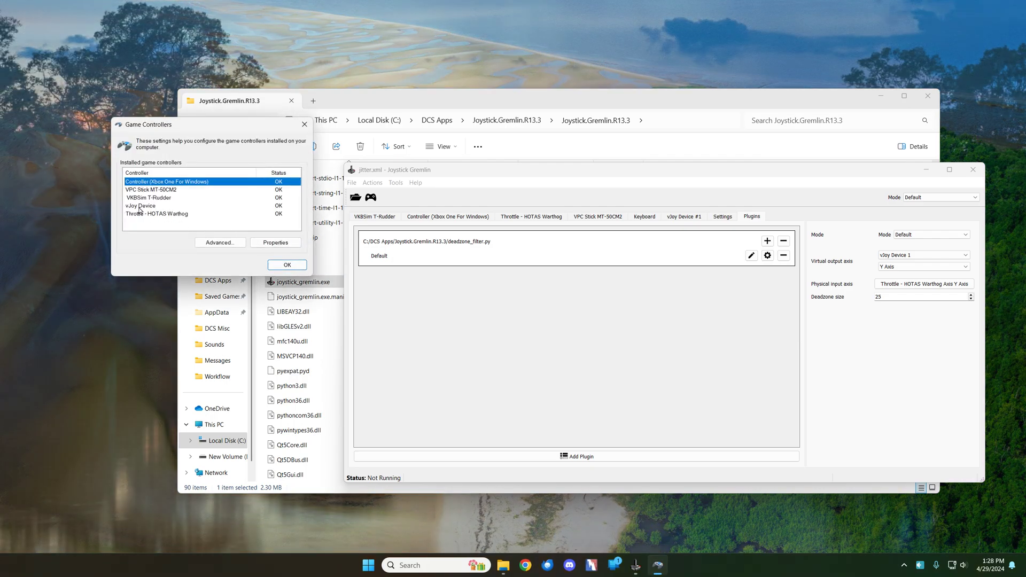
# Select vJoy Device in Game Controllers and view its properties test page.
pyautogui.click(141, 206)
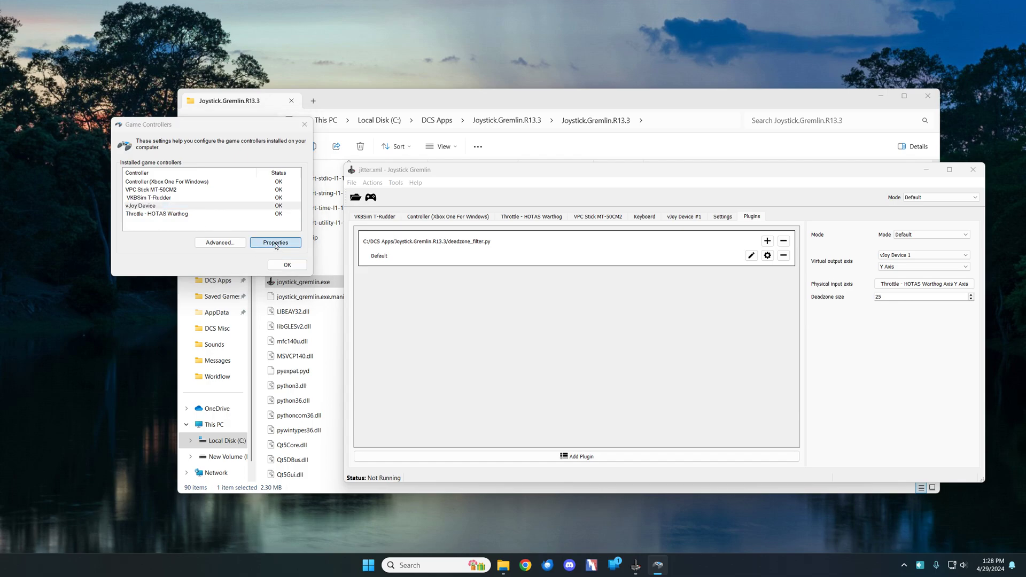
pyautogui.click(274, 242)
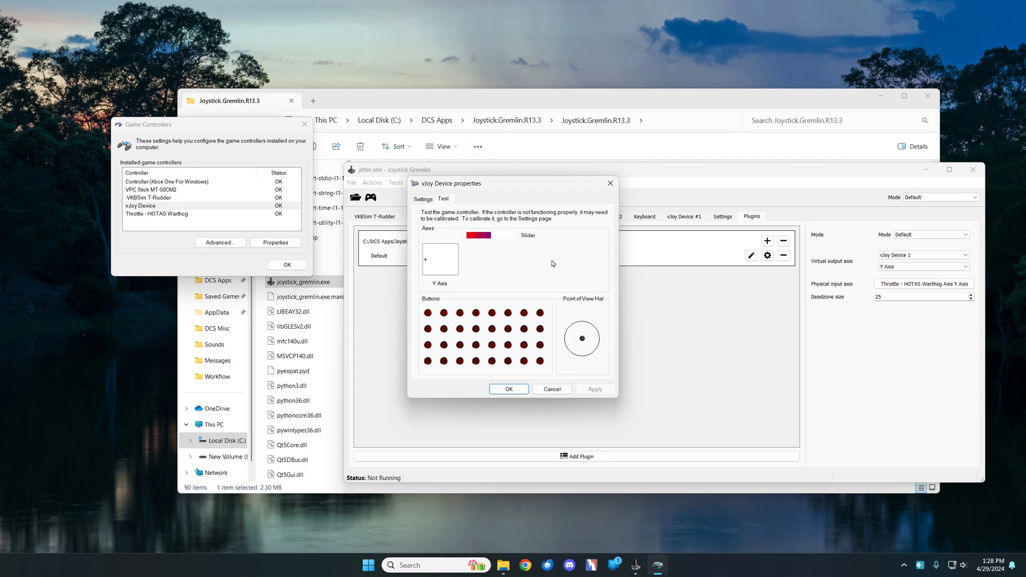
pyautogui.moveTo(439, 255)
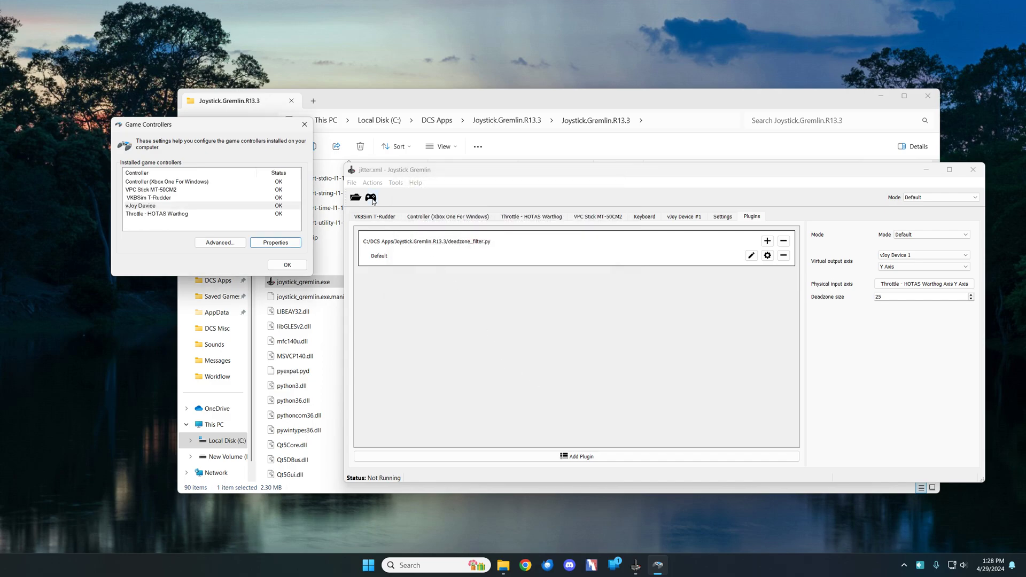
# Activate the jitter profile in Gremlin and reopen the vJoy Device test page.
pyautogui.click(371, 198)
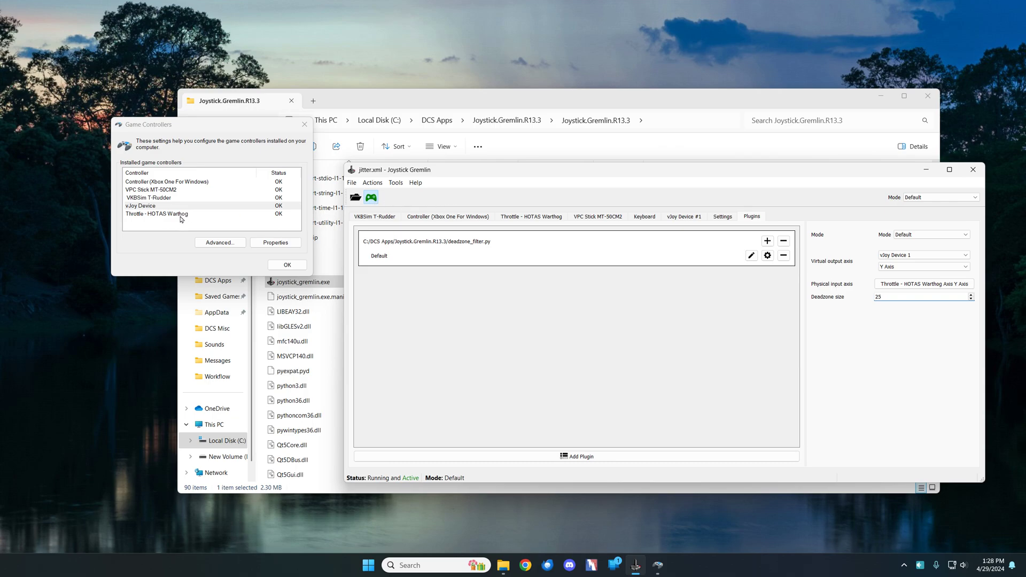
pyautogui.click(274, 243)
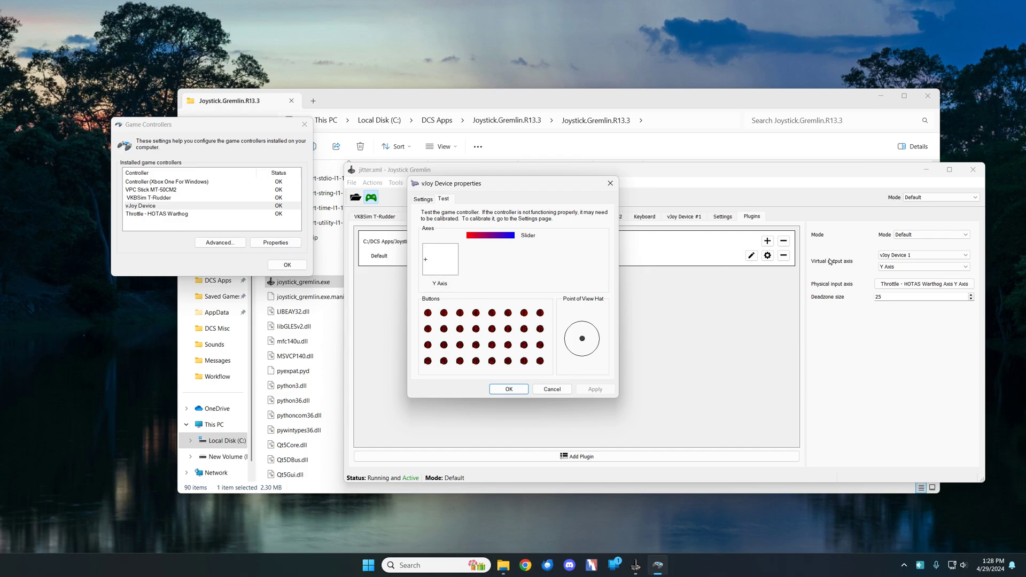
pyautogui.moveTo(884, 313)
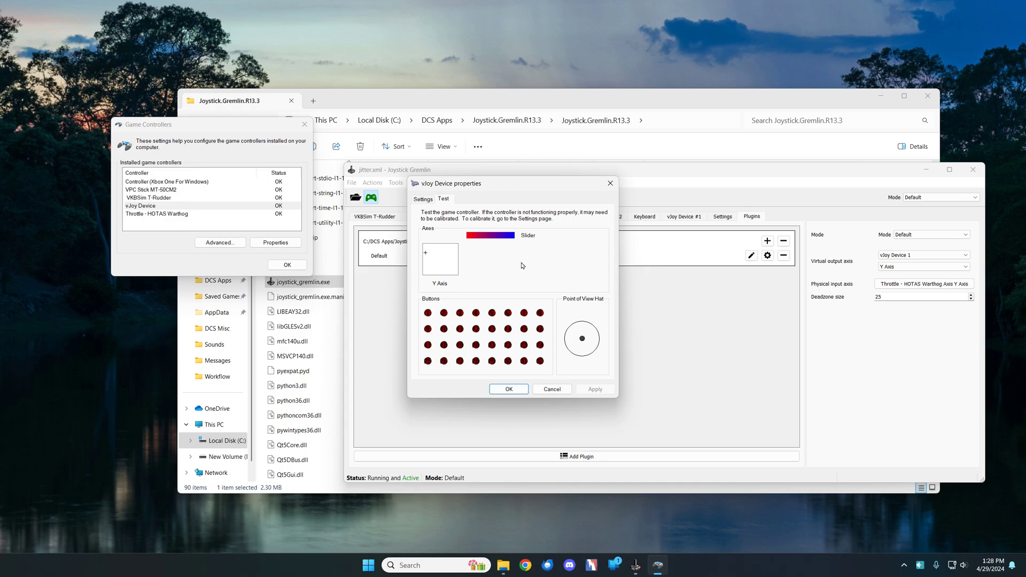
pyautogui.moveTo(459, 269)
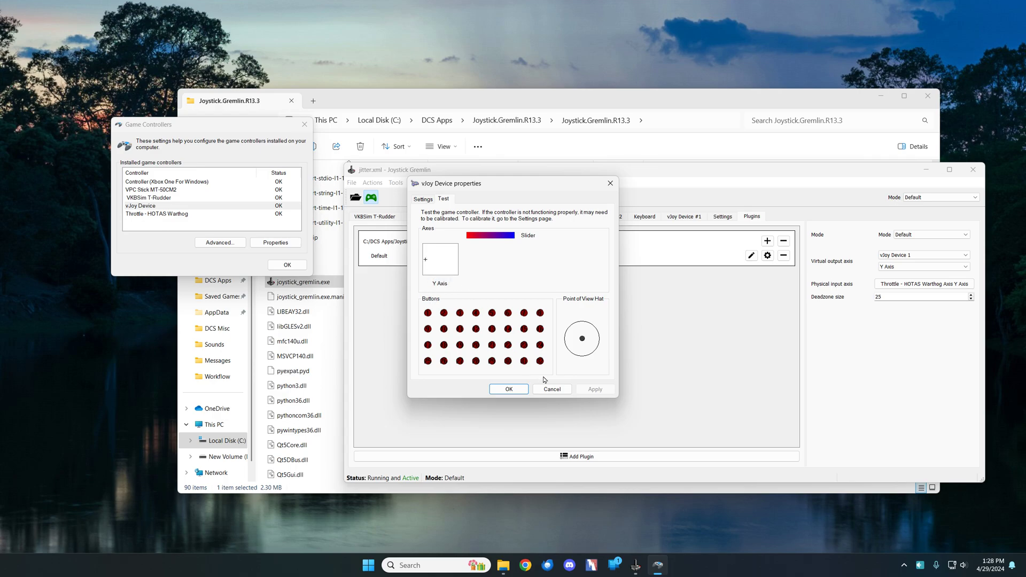
# Change the deadzone size to 15, restart the profile and reopen the vJoy Device test page.
pyautogui.click(509, 389)
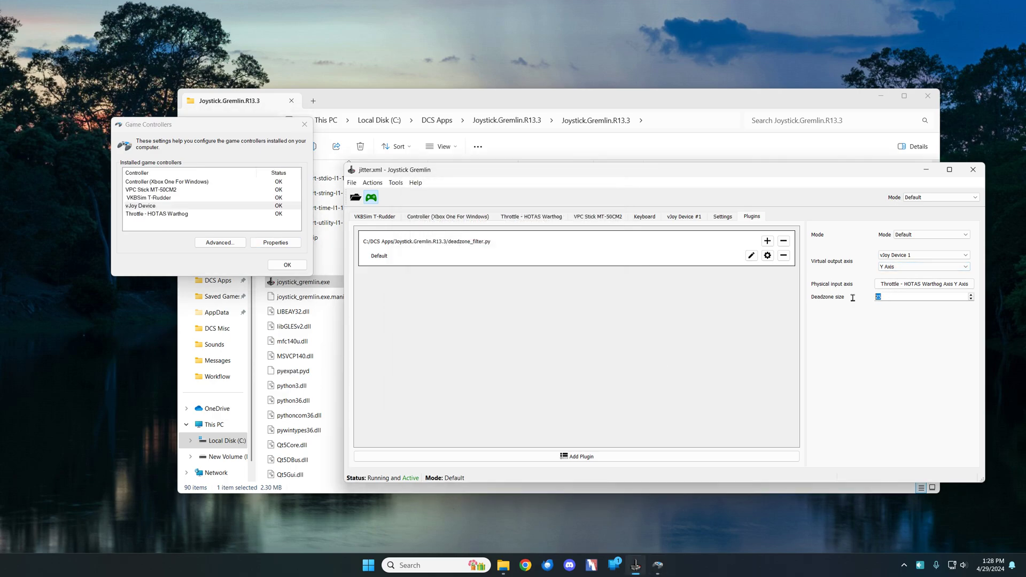
pyautogui.write('15')
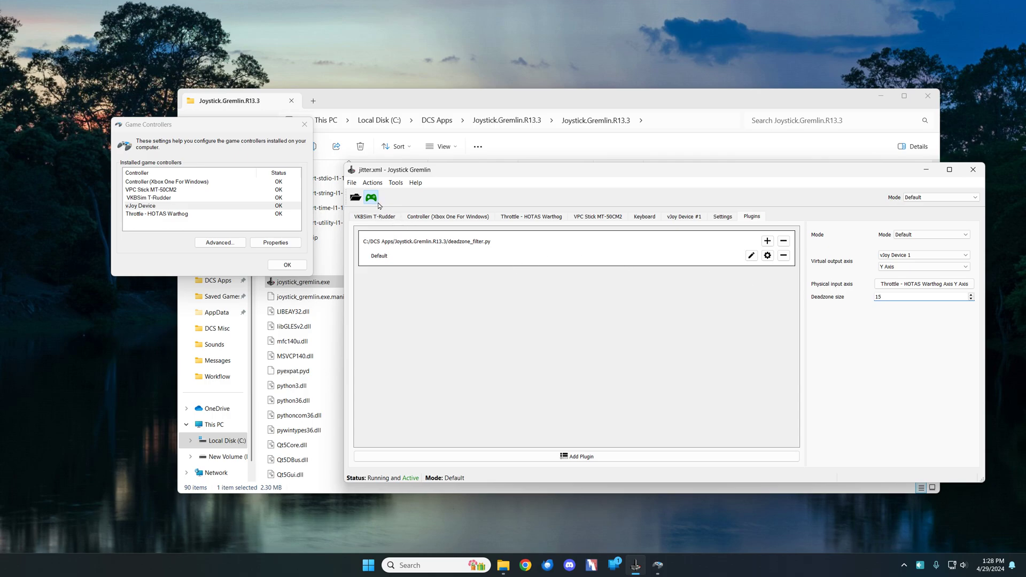
pyautogui.click(352, 182)
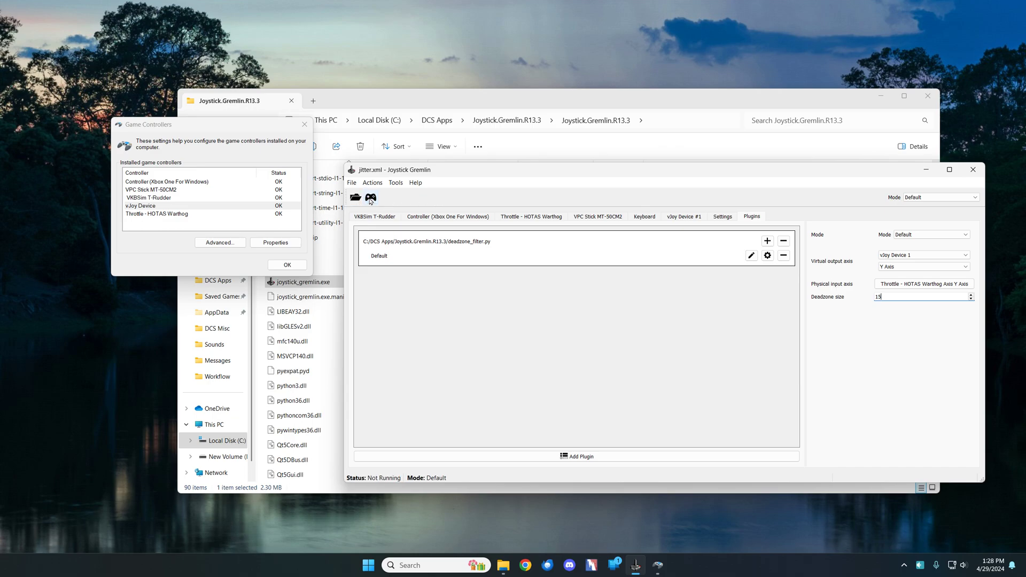
pyautogui.click(371, 198)
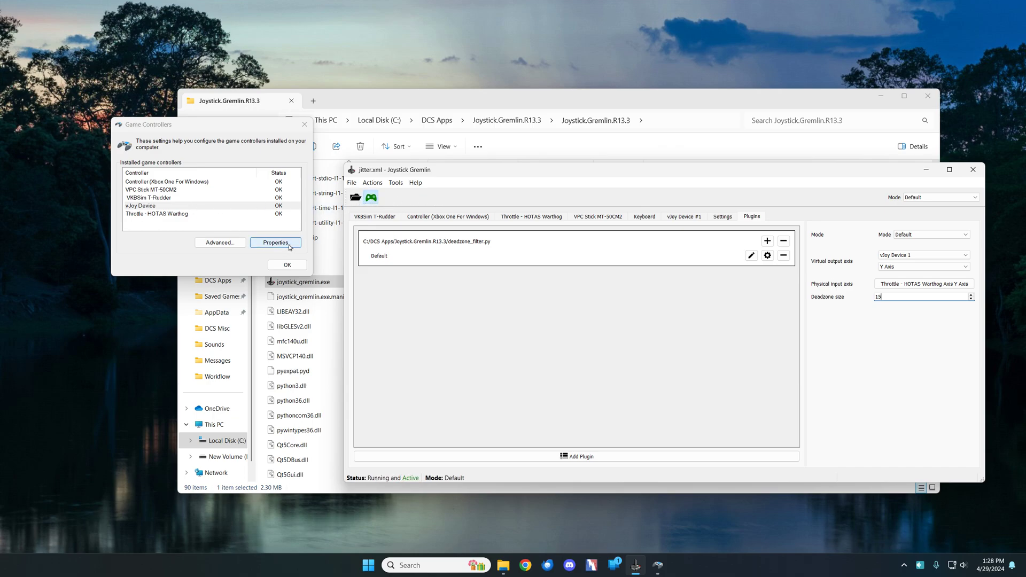
pyautogui.click(276, 243)
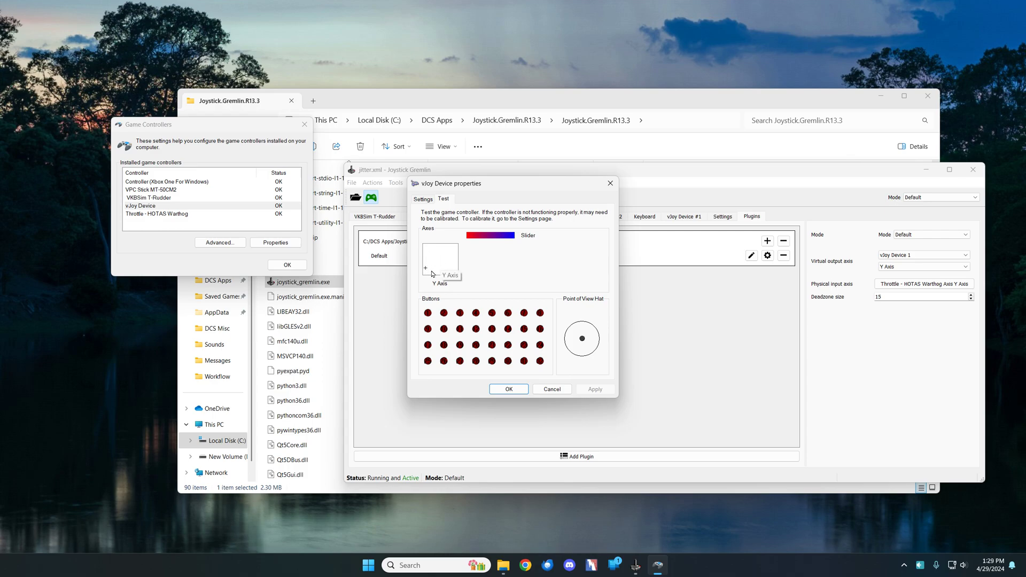
pyautogui.moveTo(438, 265)
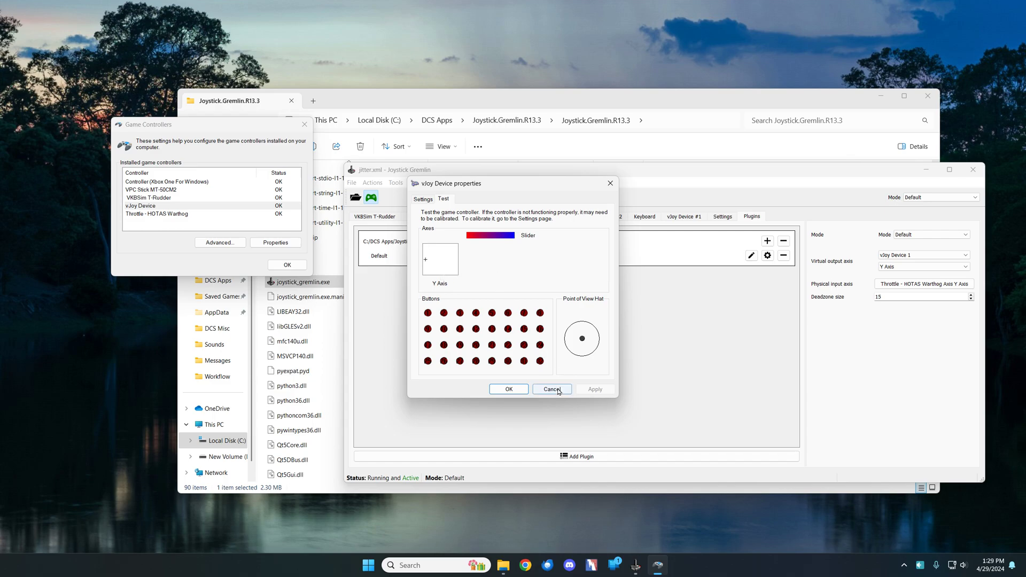
# Lower the deadzone size to 5 and reopen the vJoy Device test page to watch the Y axis.
pyautogui.click(551, 389)
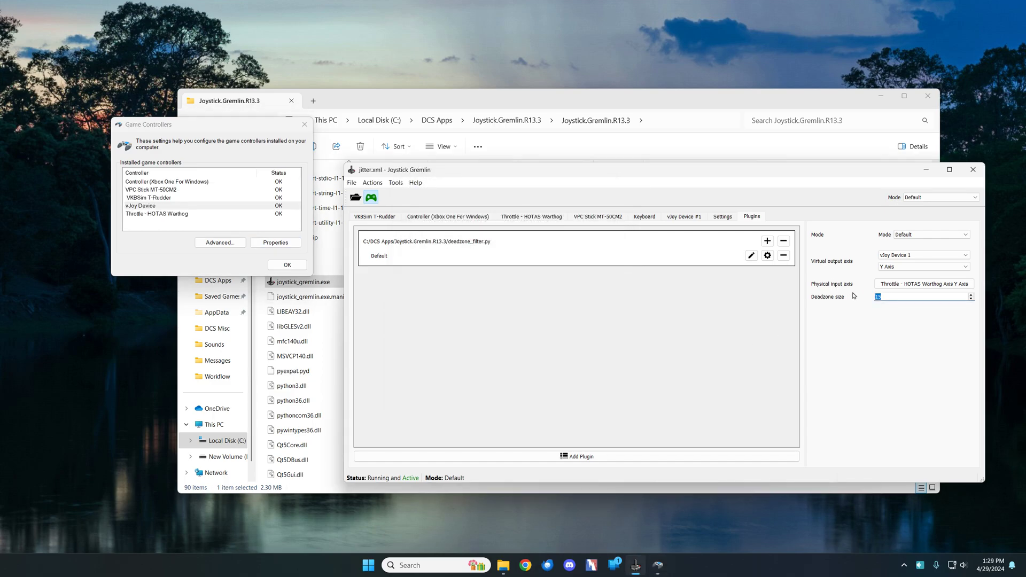
pyautogui.write('5')
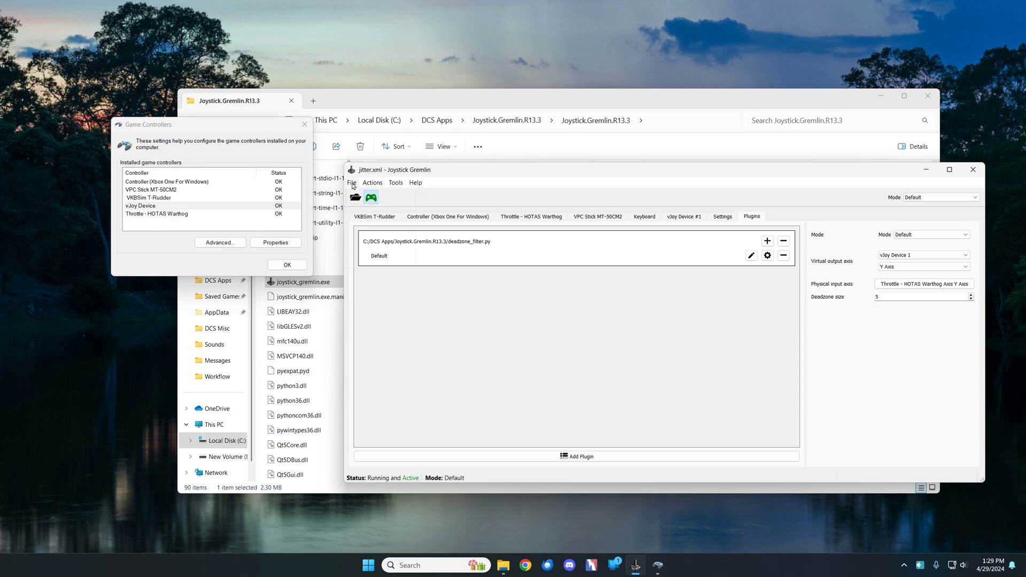
pyautogui.click(371, 197)
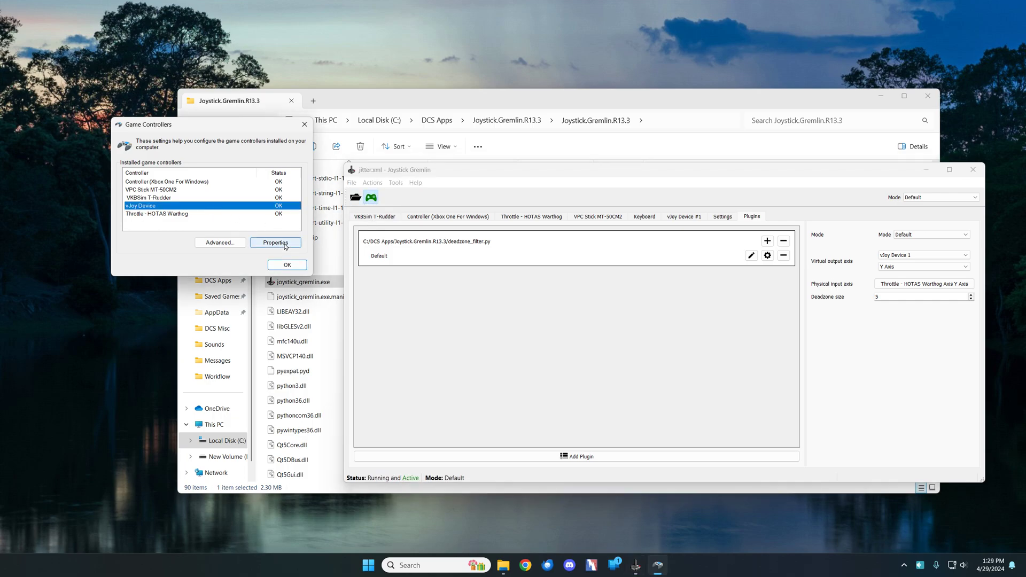
pyautogui.click(276, 243)
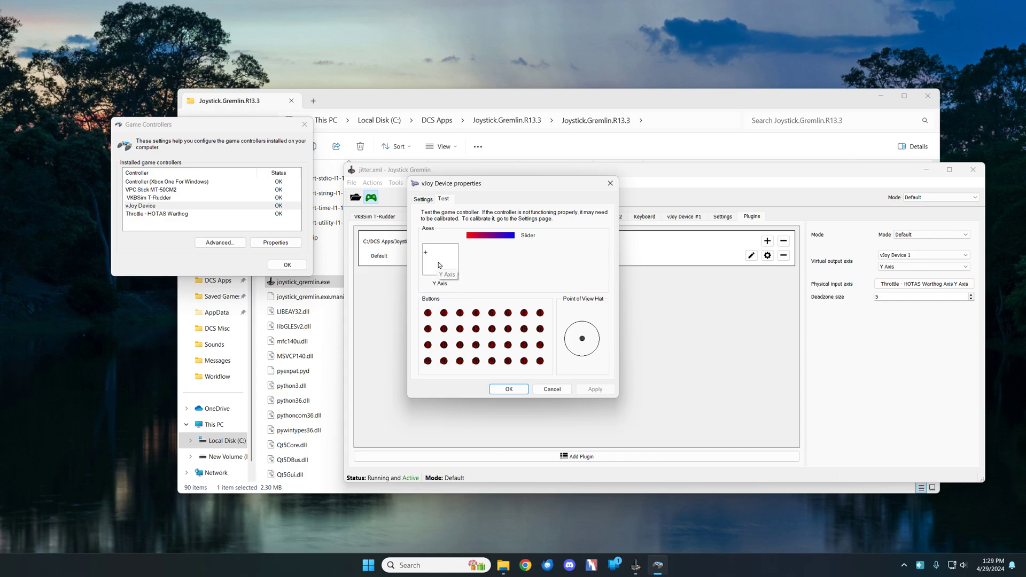
pyautogui.moveTo(430, 261)
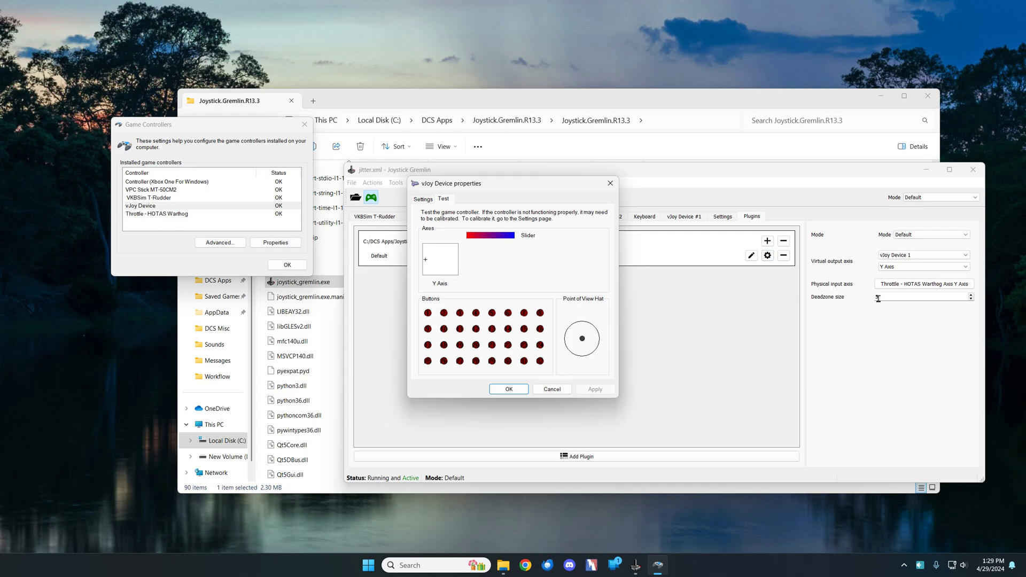
pyautogui.write('5')
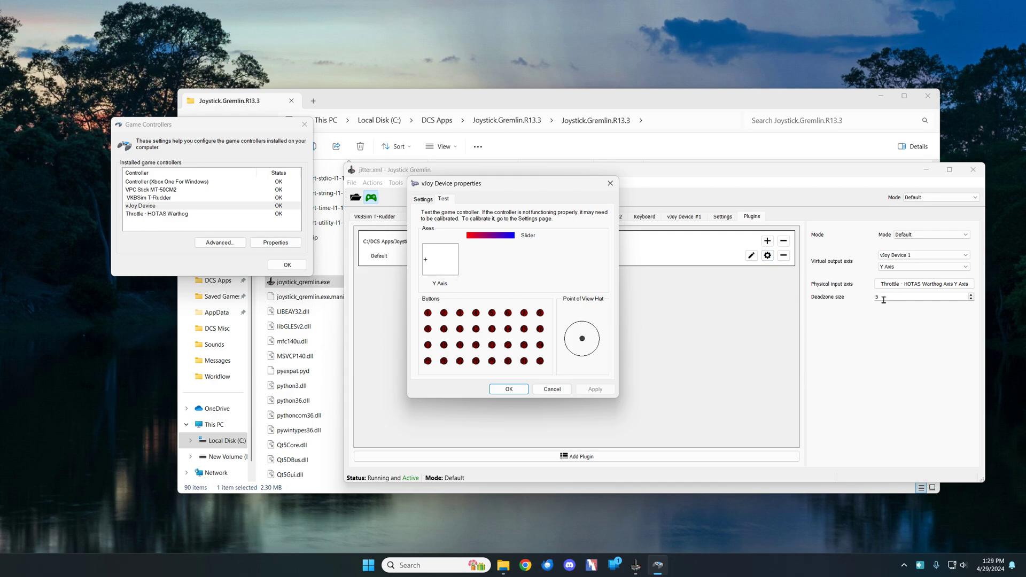
pyautogui.moveTo(658, 302)
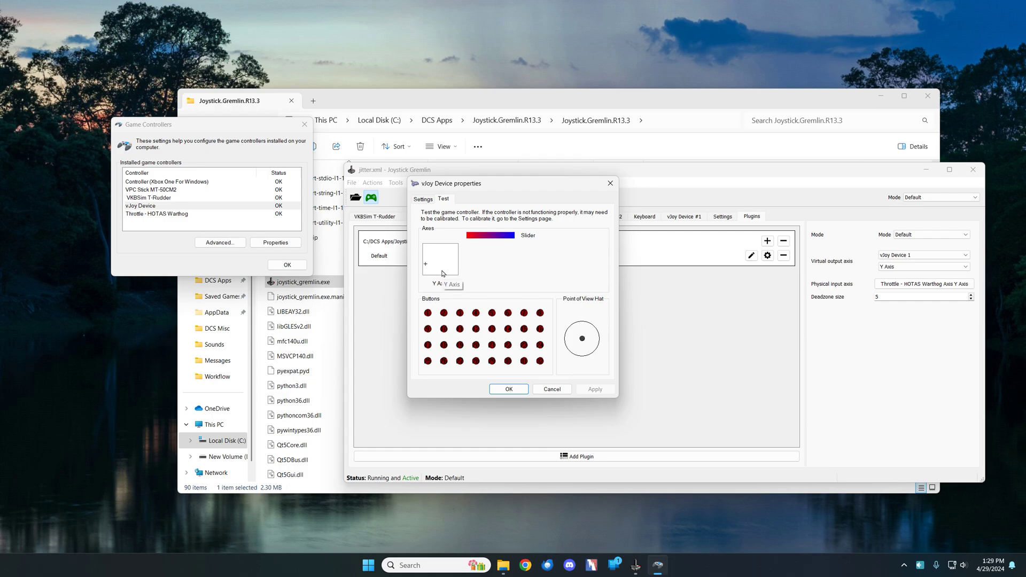
pyautogui.moveTo(442, 274)
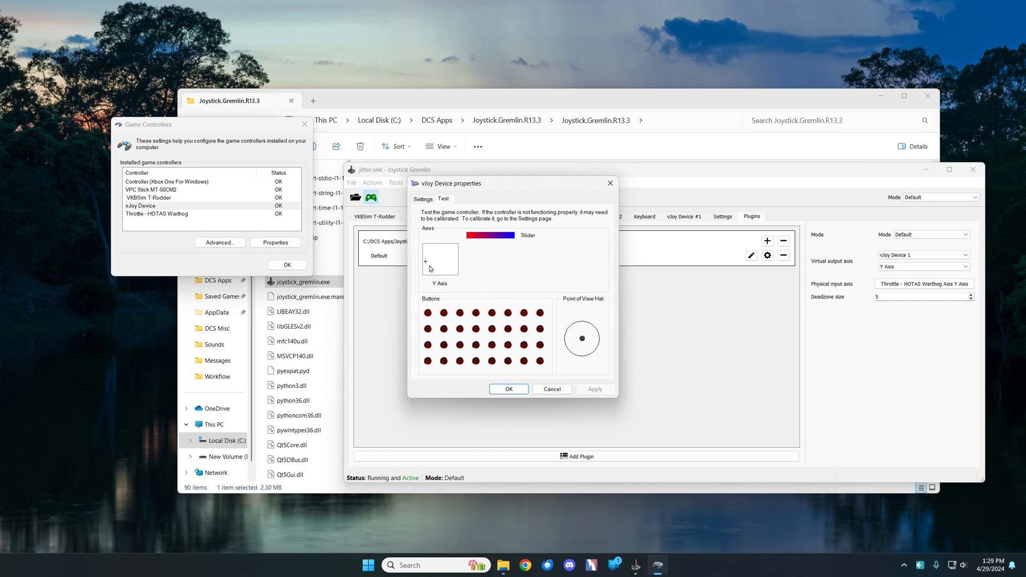
pyautogui.moveTo(441, 270)
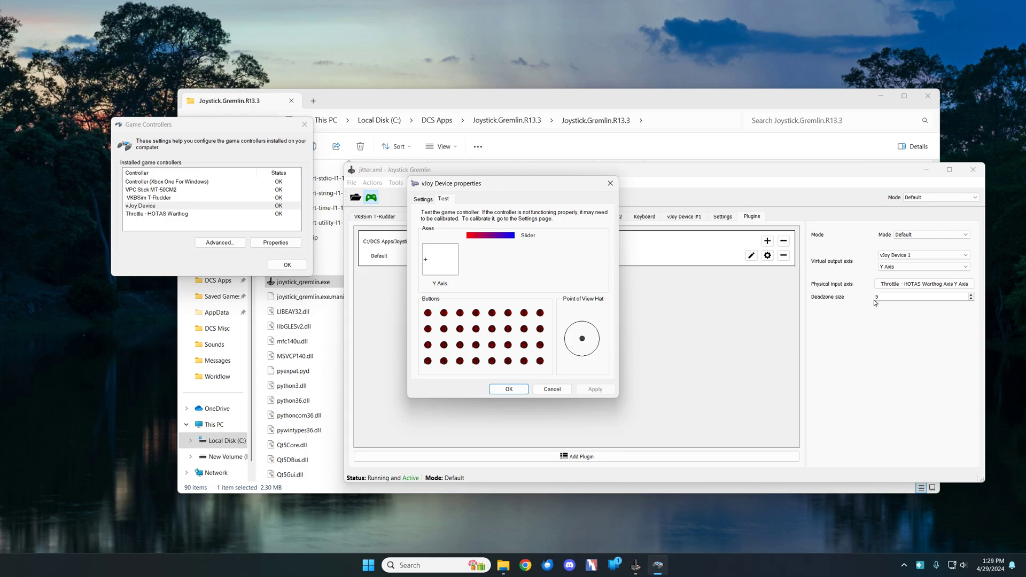
pyautogui.moveTo(880, 319)
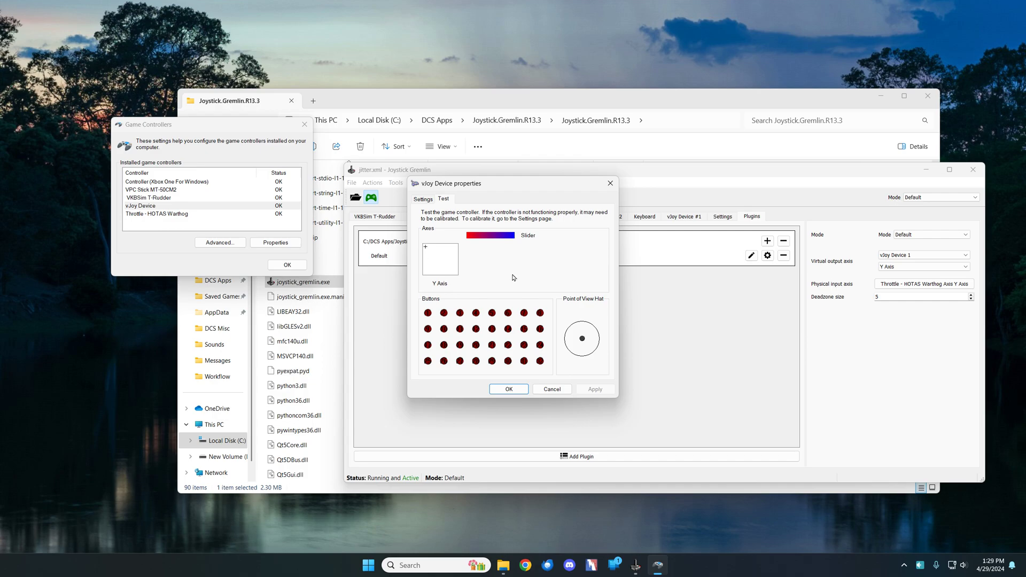
pyautogui.moveTo(437, 268)
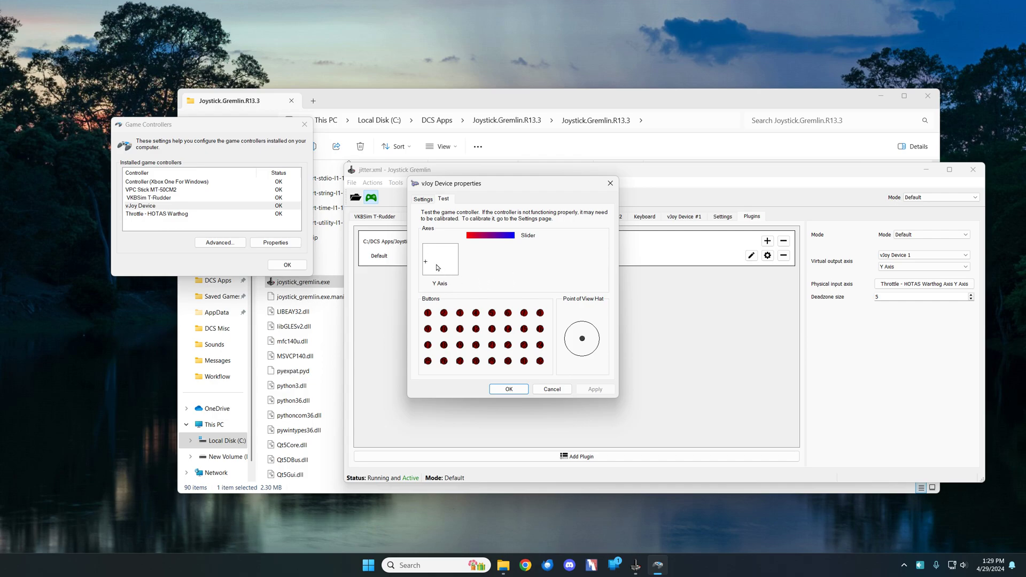
pyautogui.moveTo(599, 288)
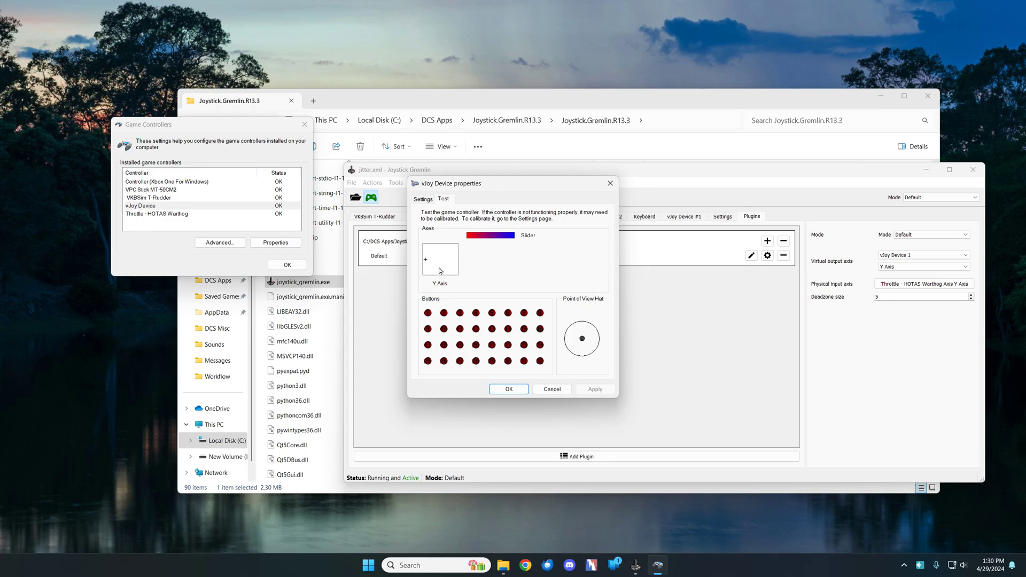
pyautogui.moveTo(366, 191)
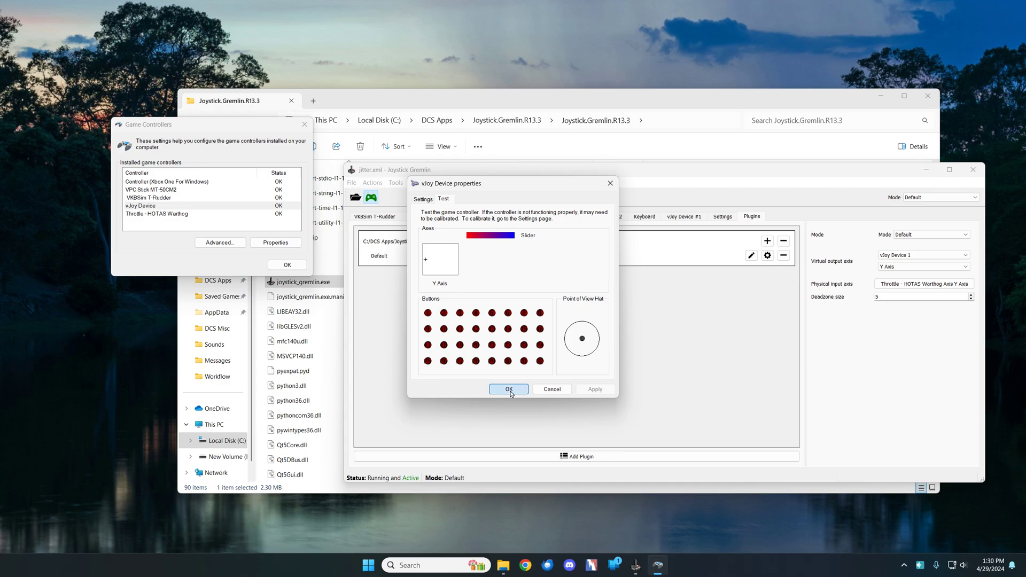
# Close the vJoy Device test page and return to Plugins, showing the deadzone plugin at size 5.
pyautogui.click(508, 389)
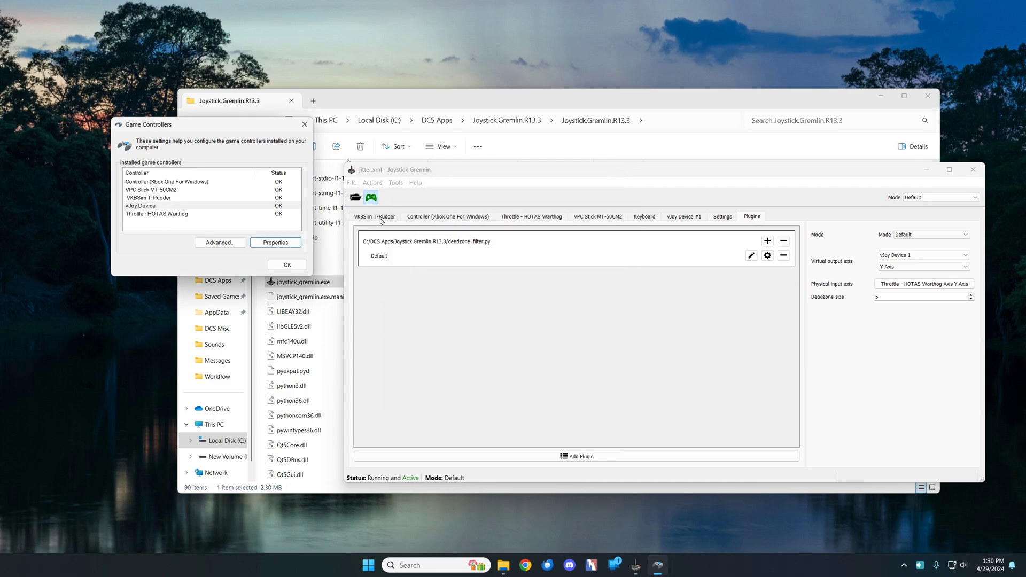
pyautogui.click(530, 217)
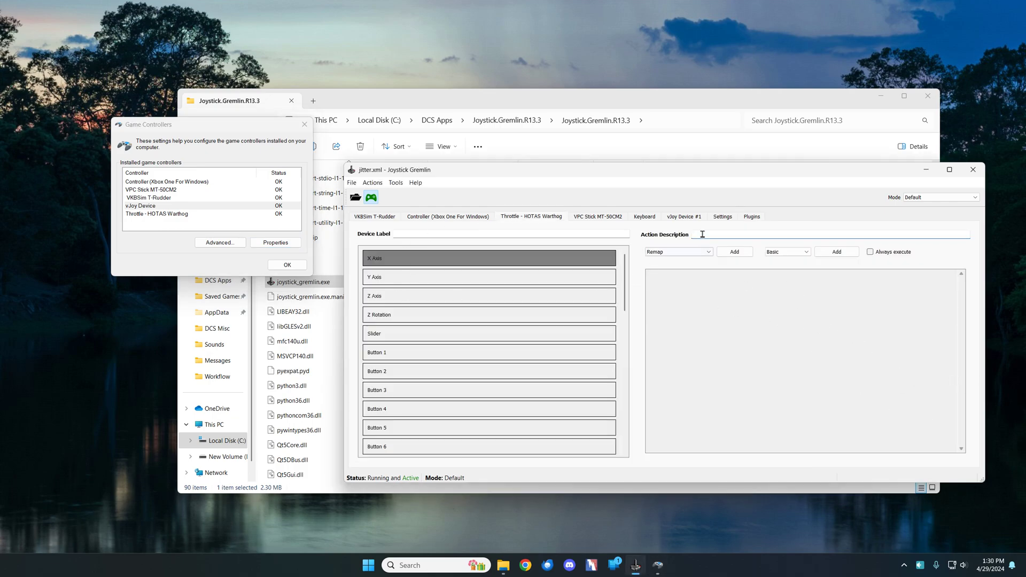
pyautogui.click(751, 217)
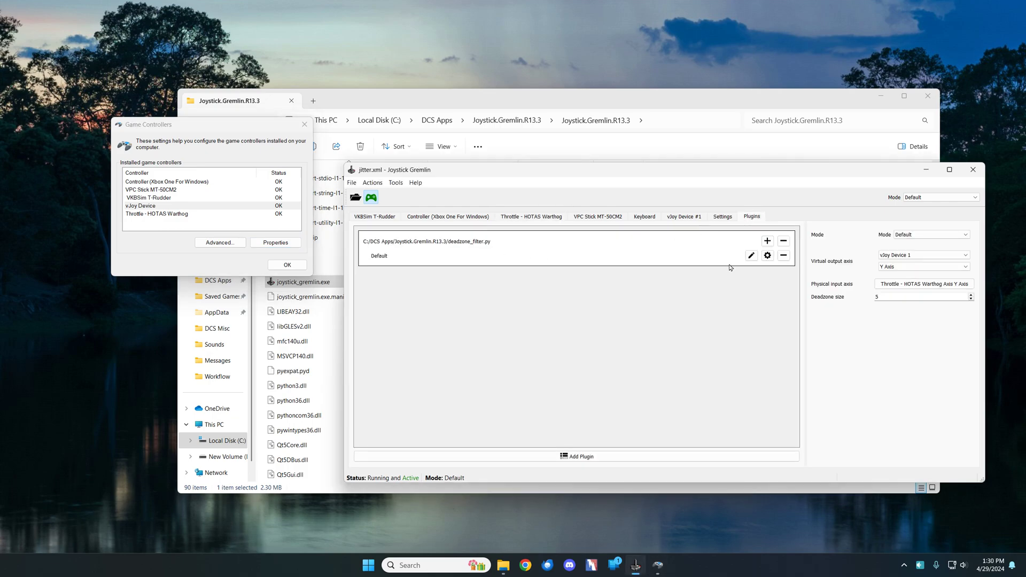
pyautogui.moveTo(687, 346)
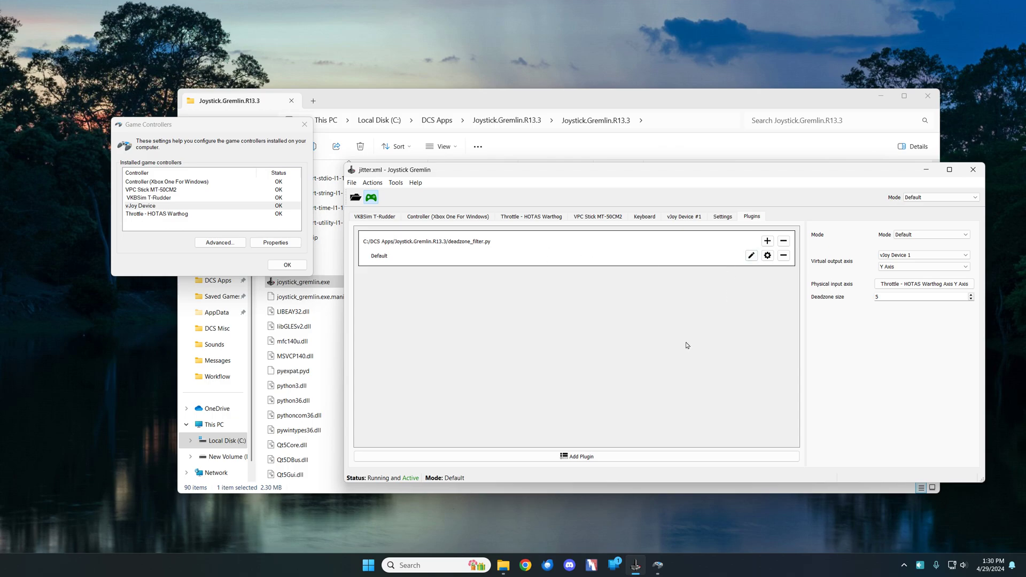